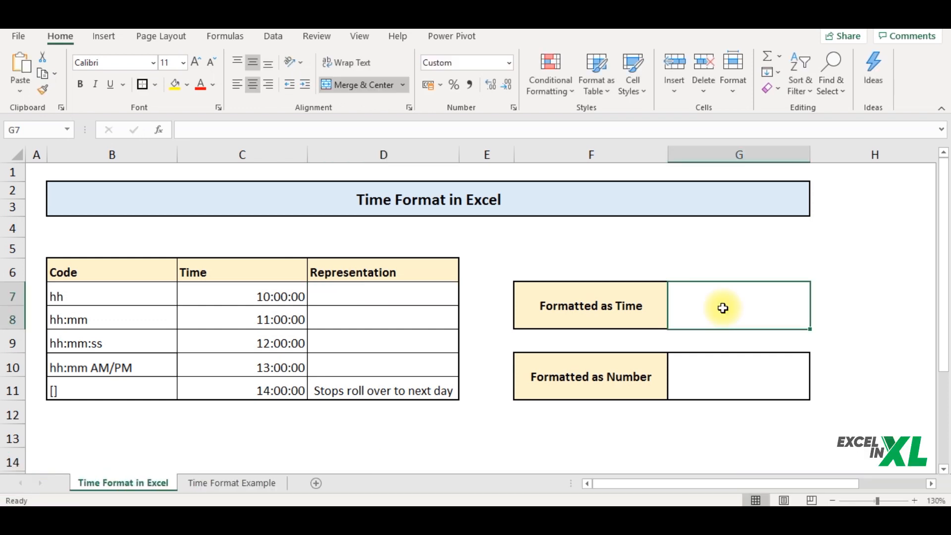
Step: Enter 10:00 into the Formatted as Time cell G7
text(10)
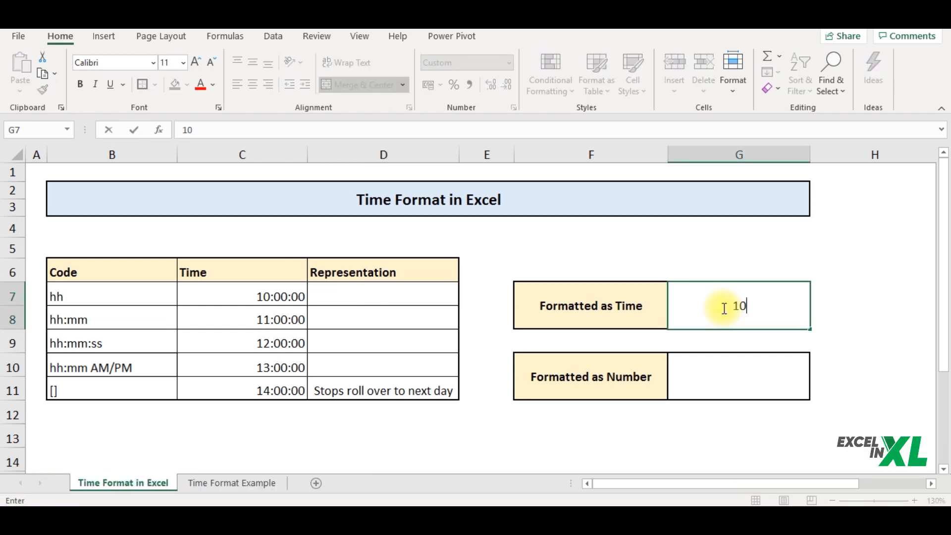
text(:00)
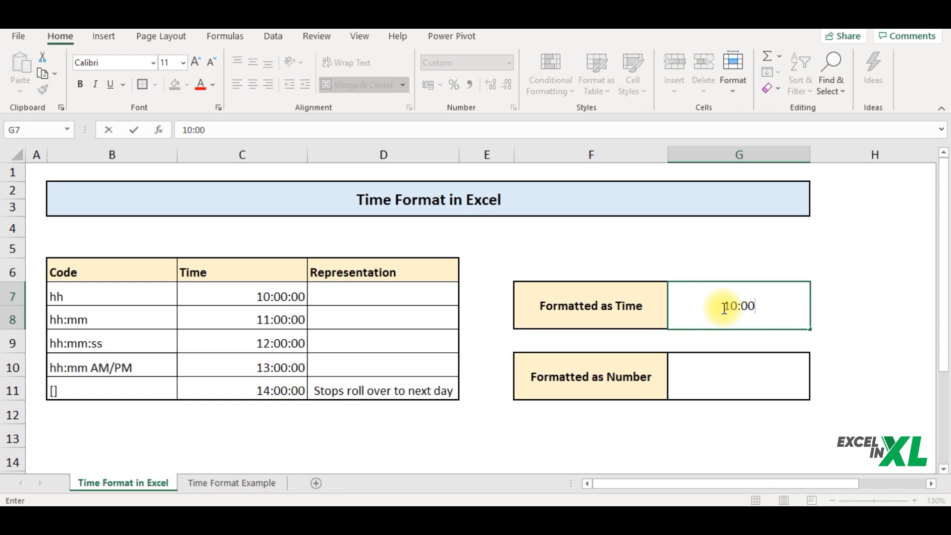
key(Enter)
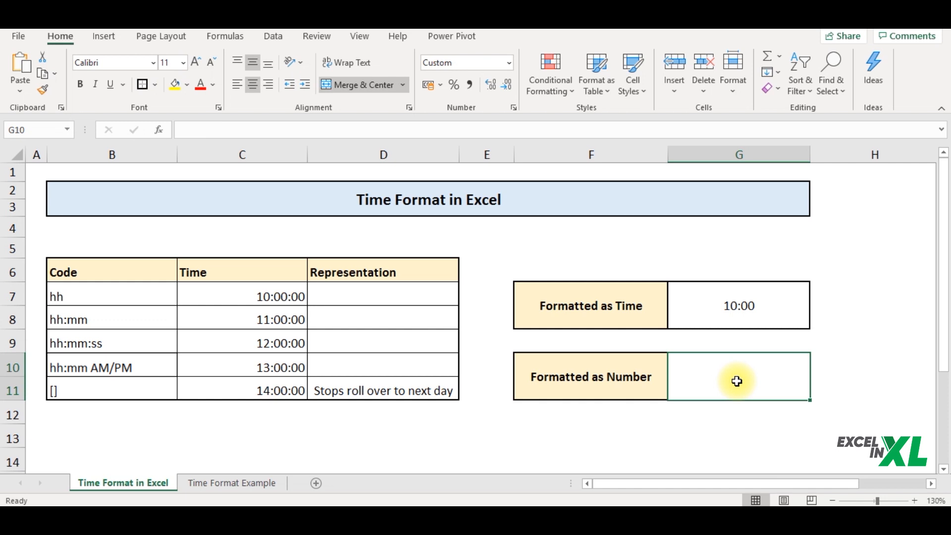
Step: Copy 10:00 into G10 and show it in General format as 0.416666667
key(ctrl+c)
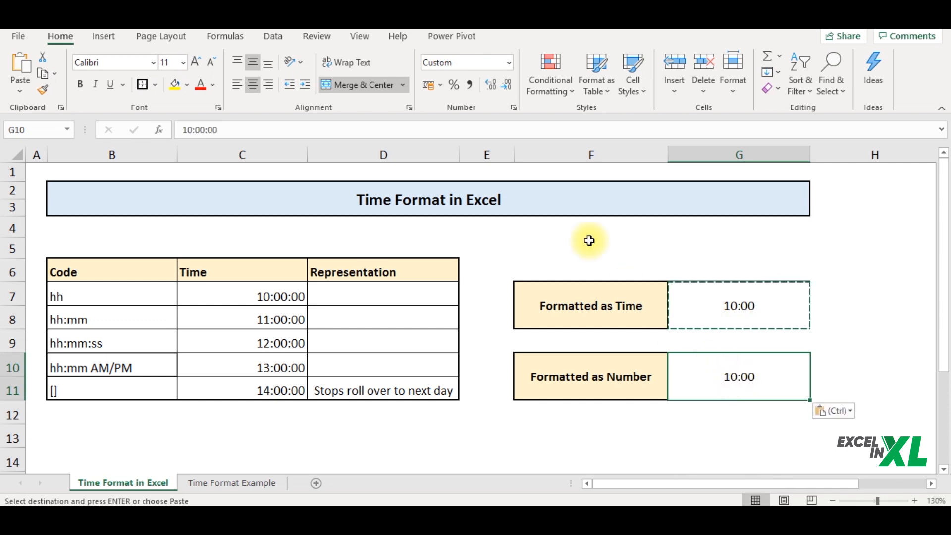
click(512, 63)
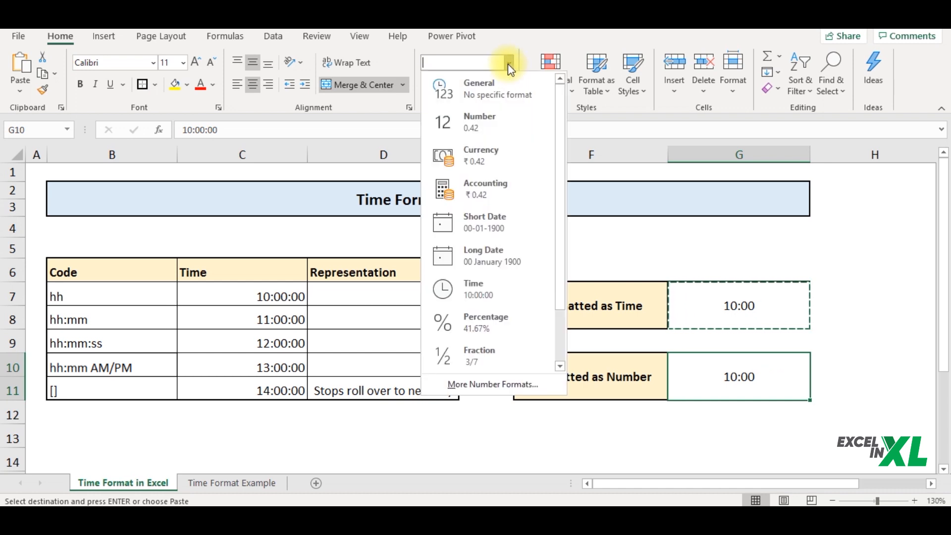
click(479, 88)
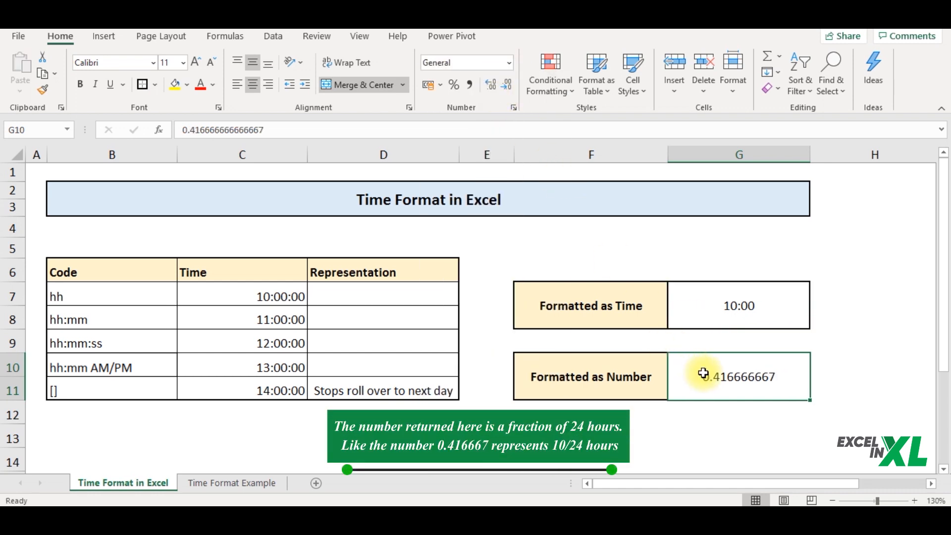
mouse_move(691, 380)
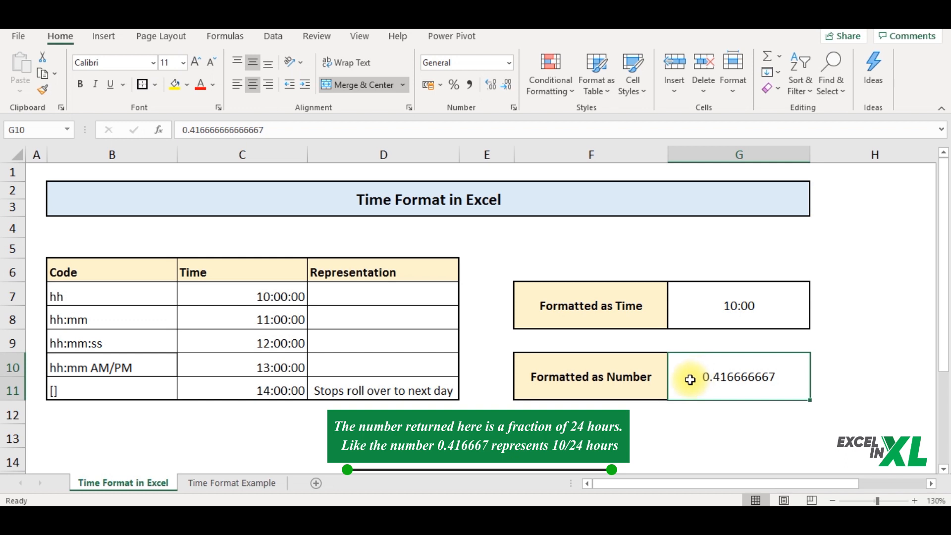
mouse_move(694, 323)
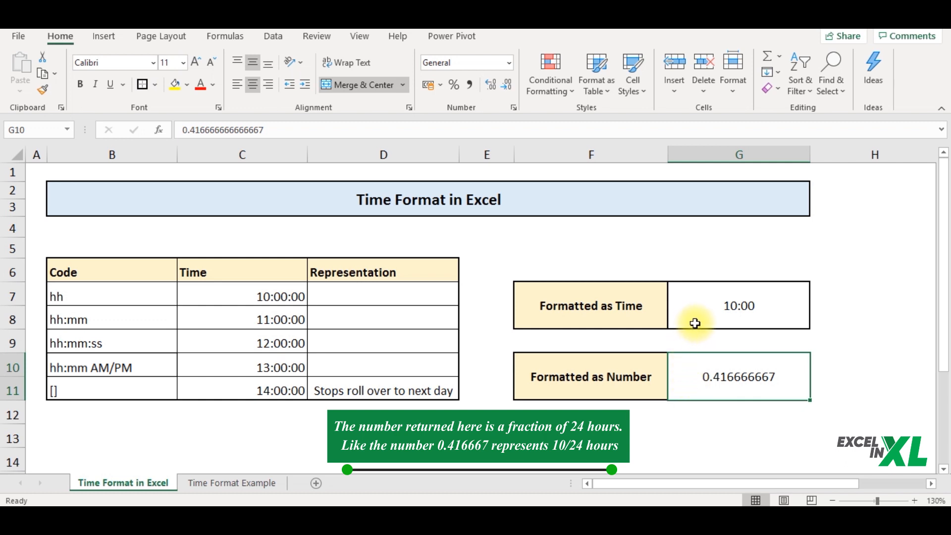
mouse_move(782, 403)
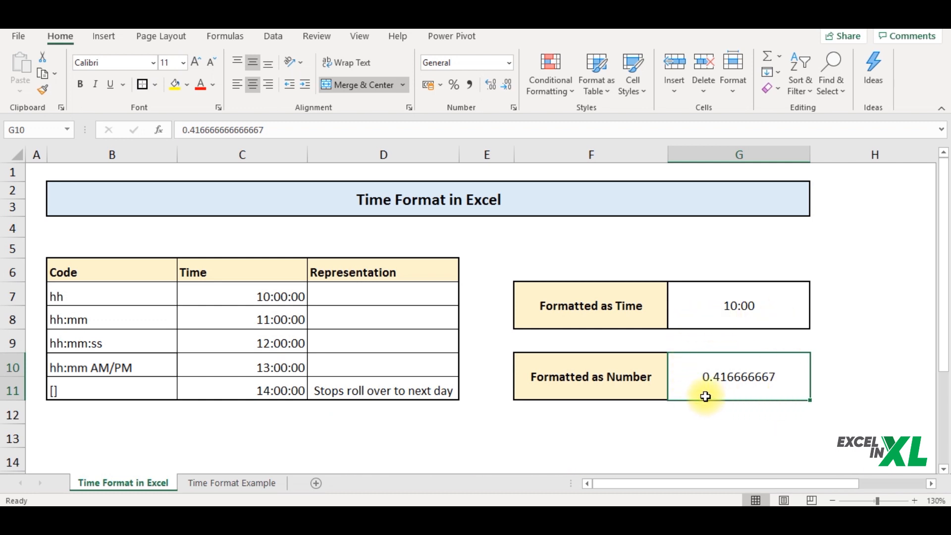
mouse_move(742, 404)
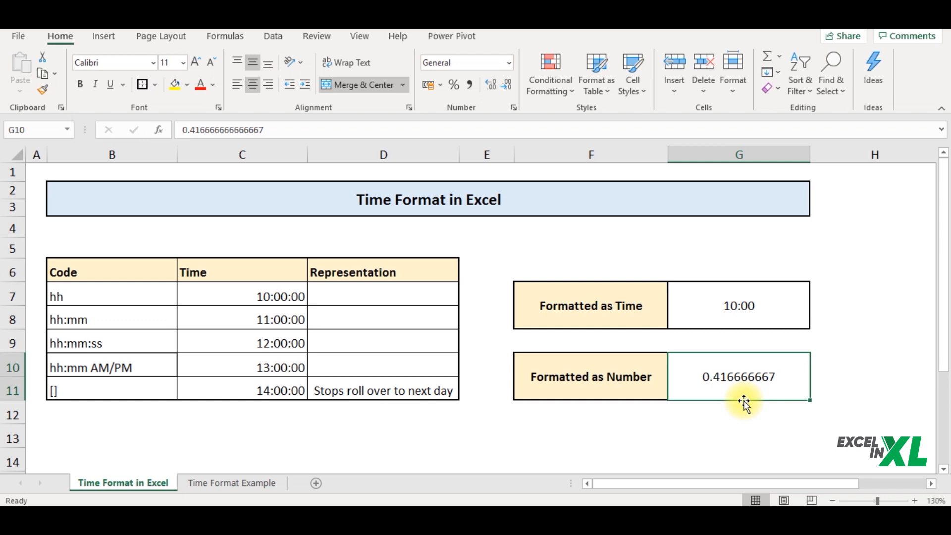
mouse_move(773, 280)
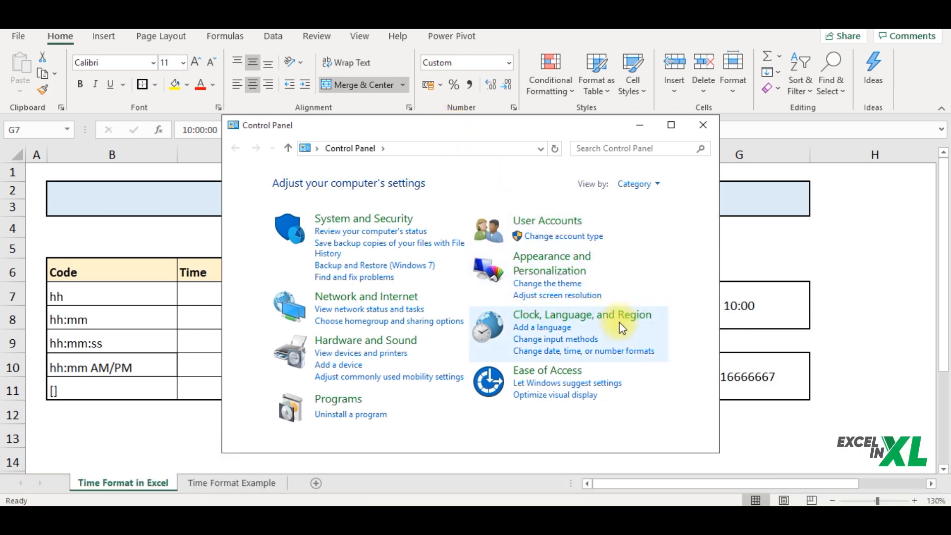
Step: Go into Clock, Language, and Region and bring up the Region format settings
click(581, 314)
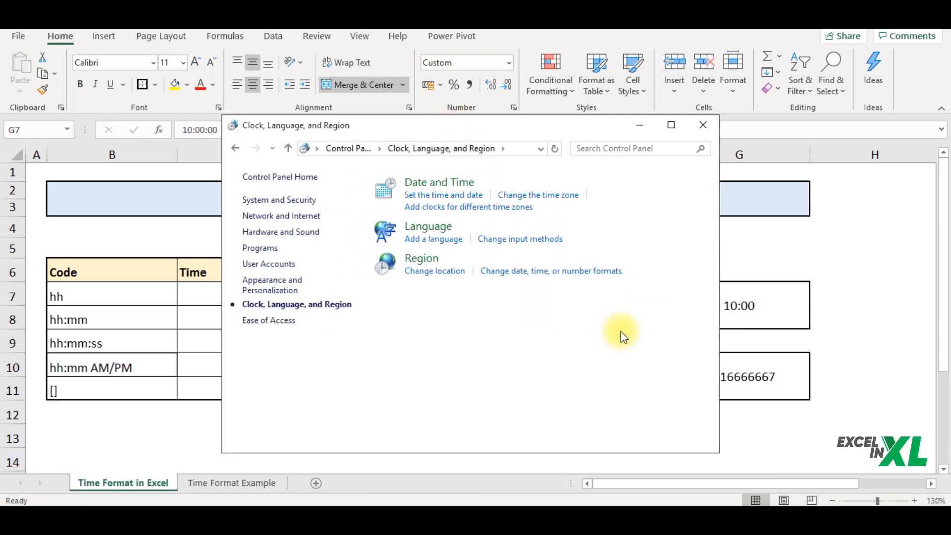
mouse_move(458, 260)
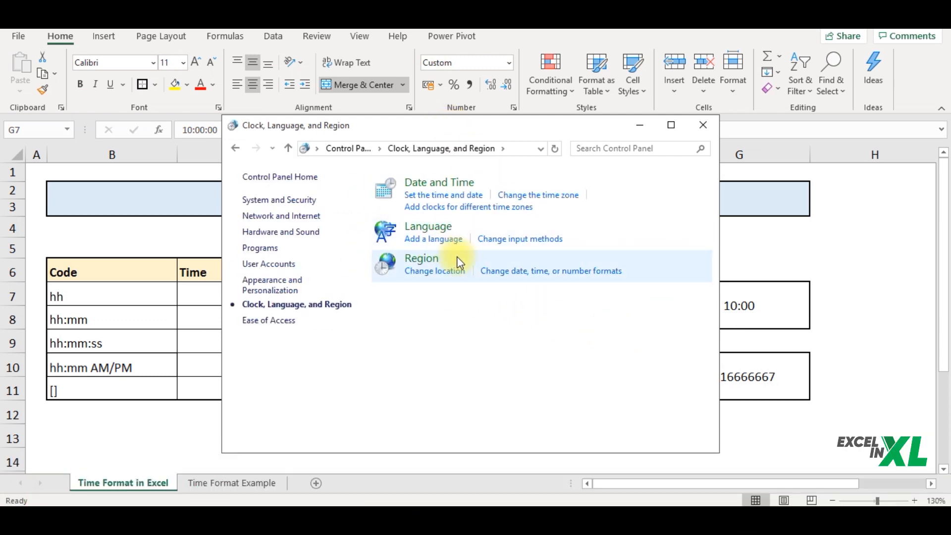
click(421, 258)
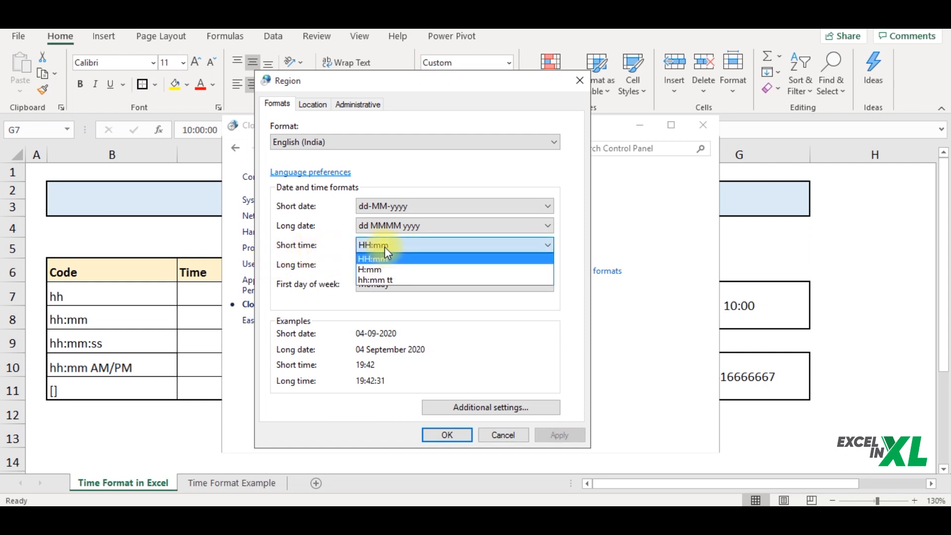
mouse_move(415, 270)
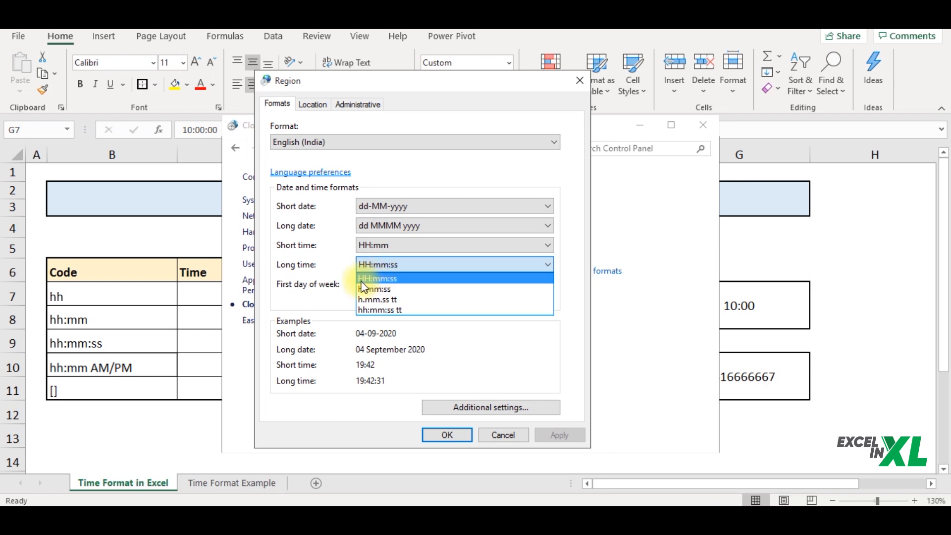
mouse_move(378, 299)
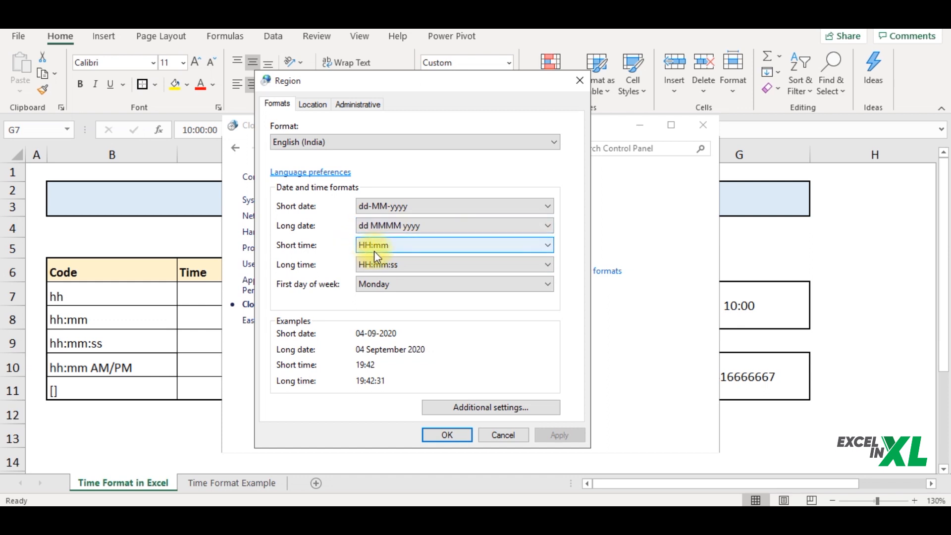
mouse_move(446, 126)
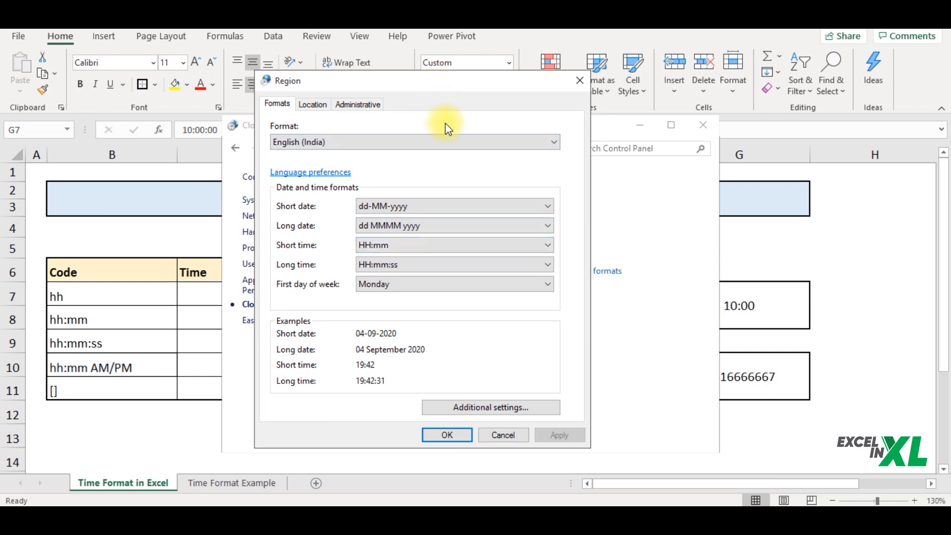
Step: Review the regional format list, keep English (India) with HH:mm and HH:mm:ss, and close Region
click(551, 142)
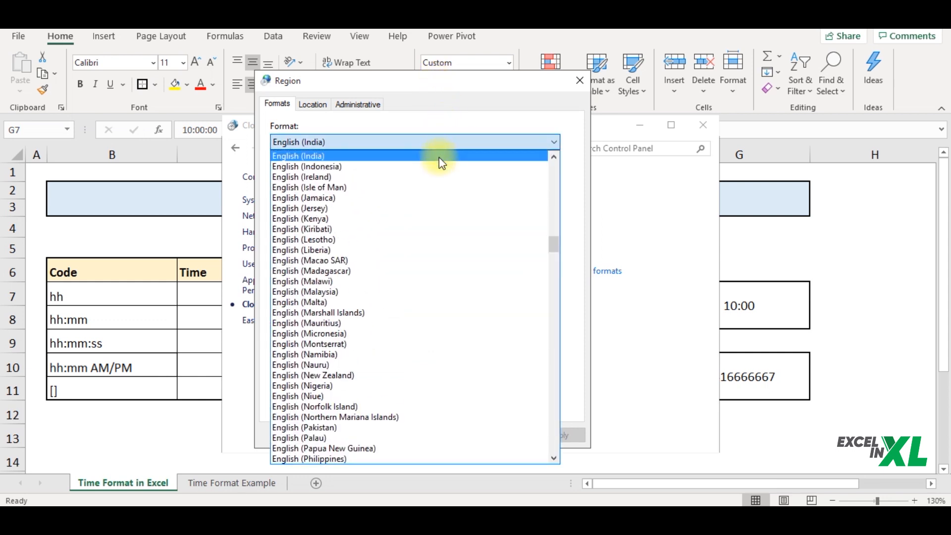
click(297, 156)
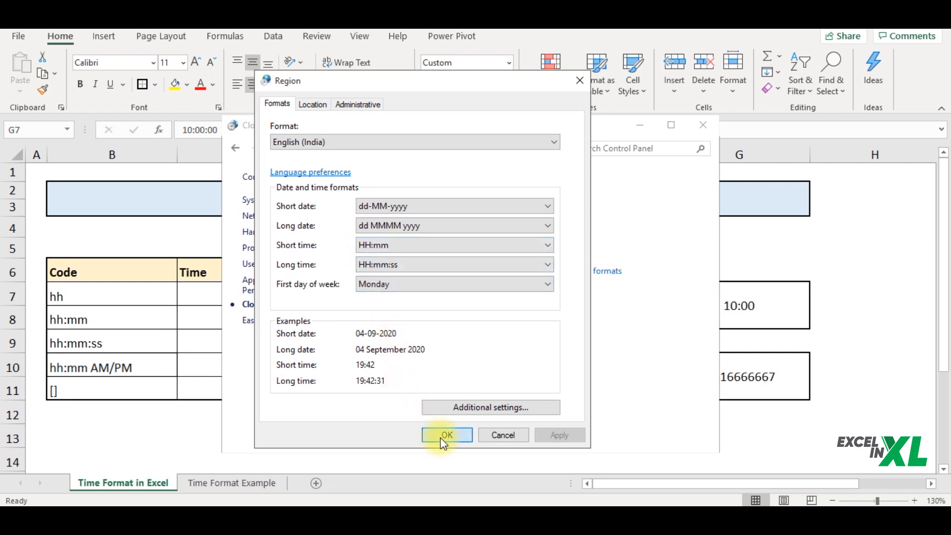
click(447, 435)
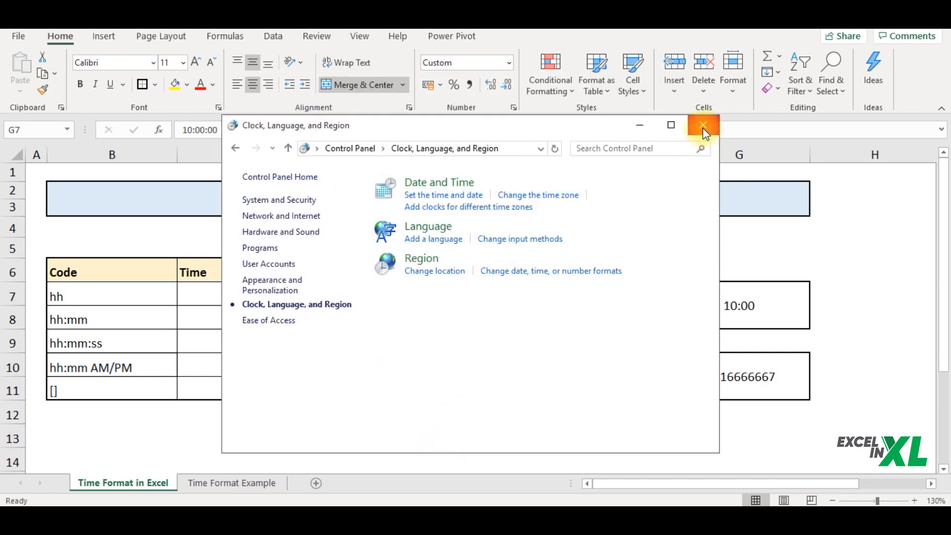
Step: Return to Excel and enter =TEXT(C7,"hh") in D7, giving 10 for 10:00:00
click(704, 125)
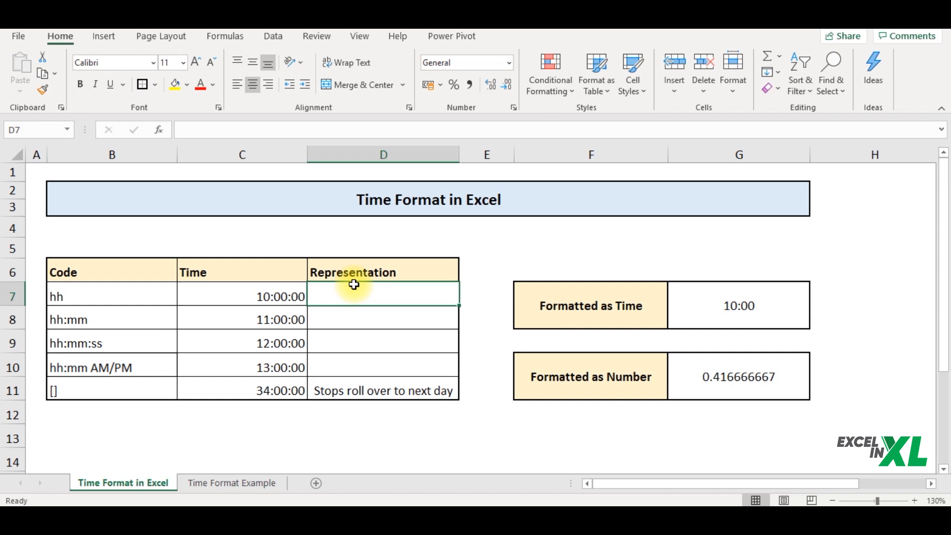
text(=tex)
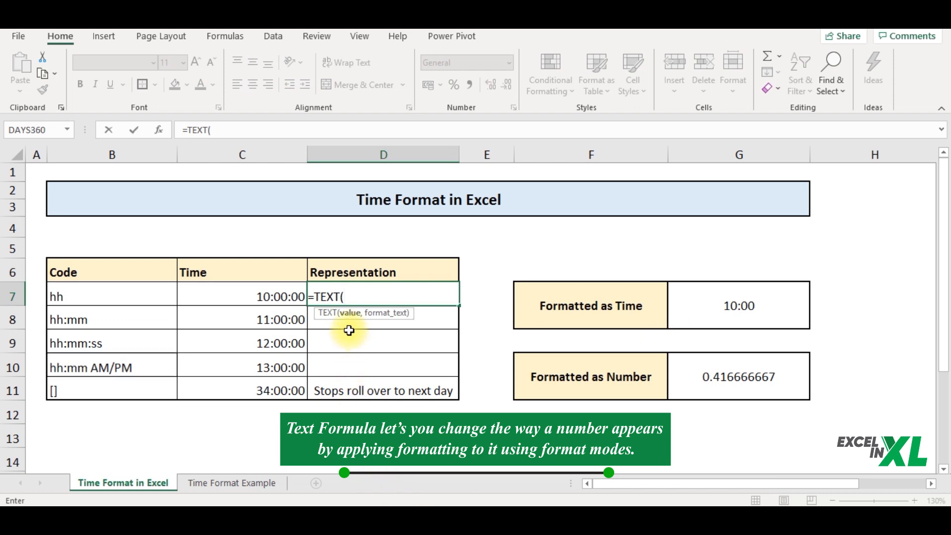
mouse_move(347, 325)
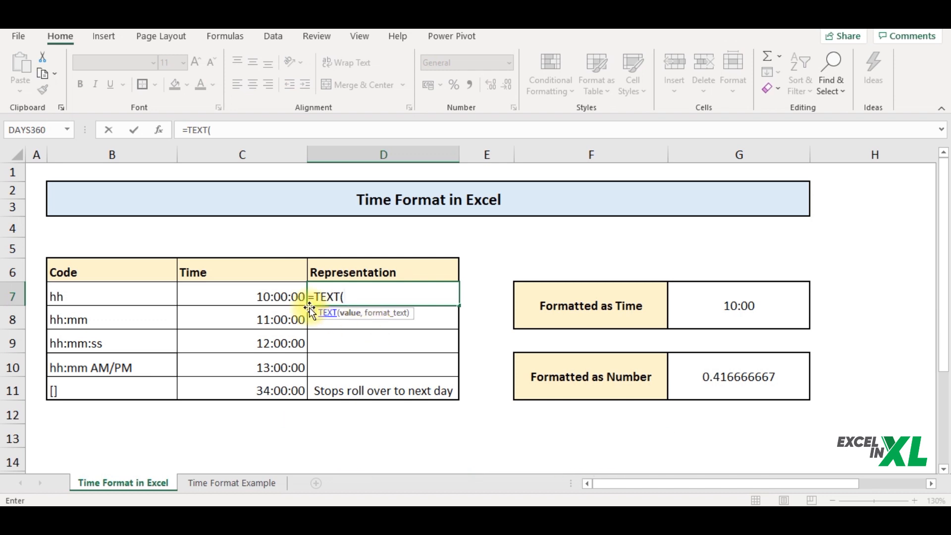
click(242, 297)
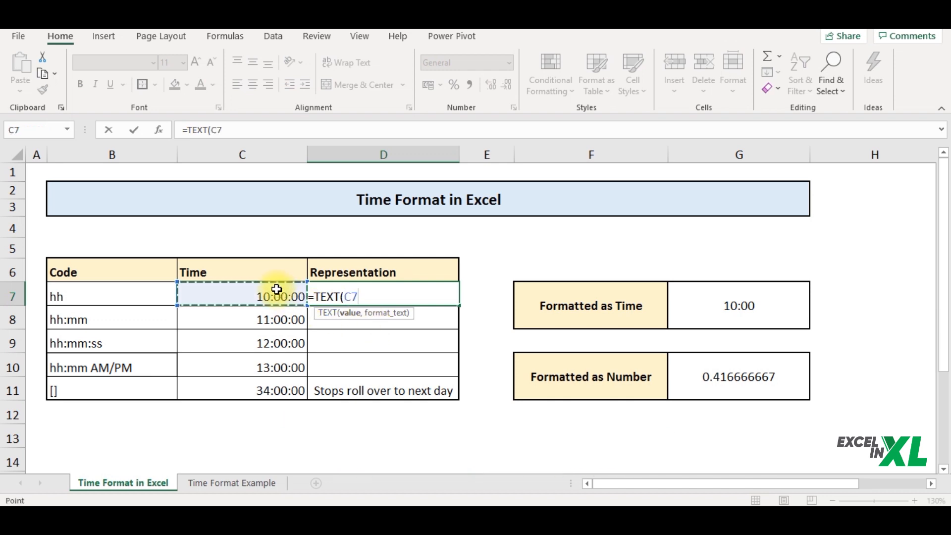
text(,)
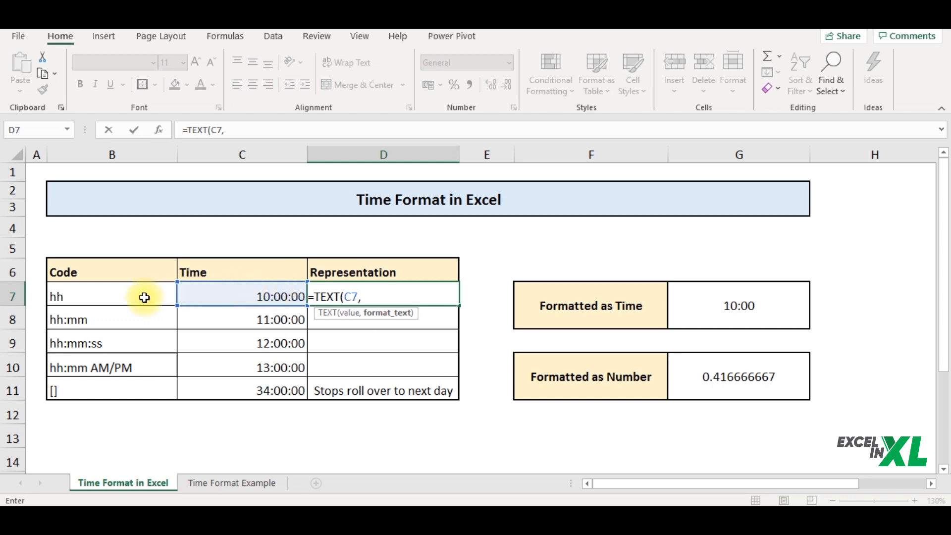
text(')
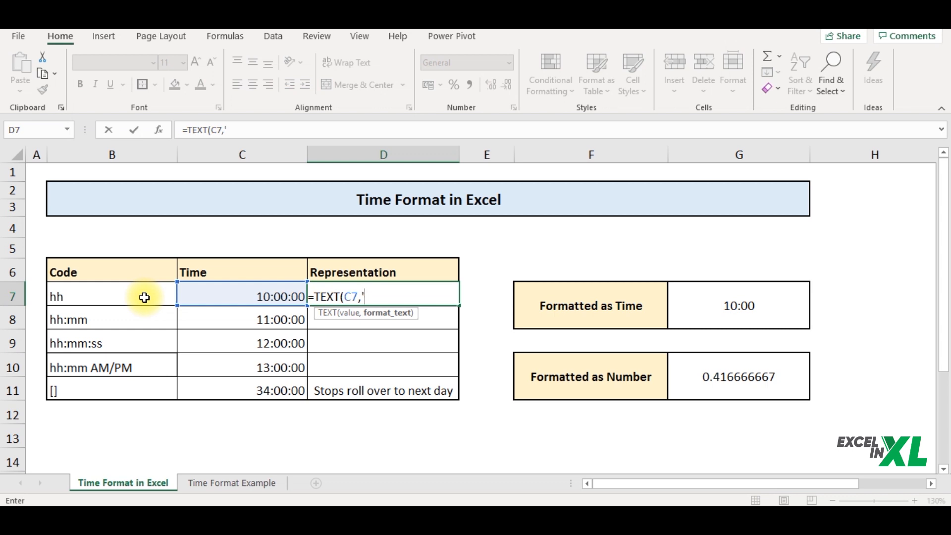
key(Backspace)
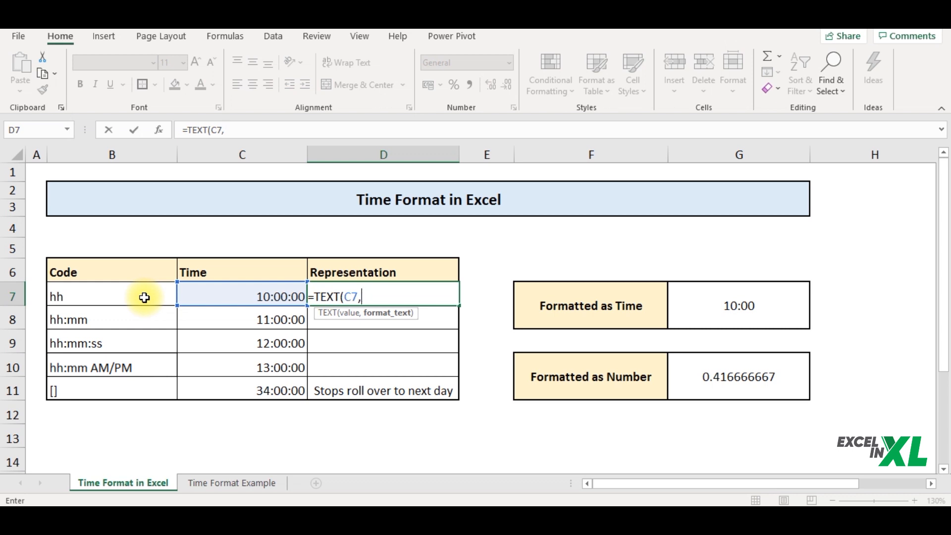
text(")
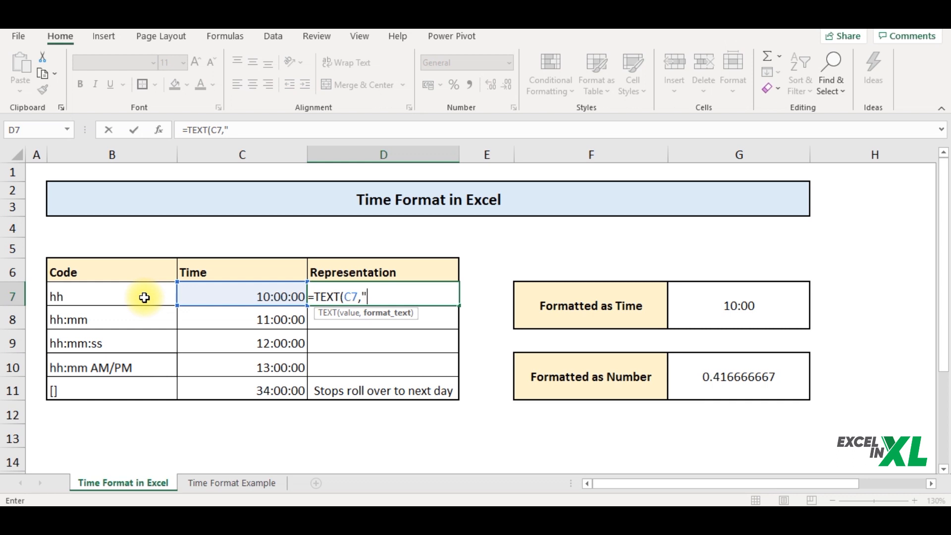
text(hh")
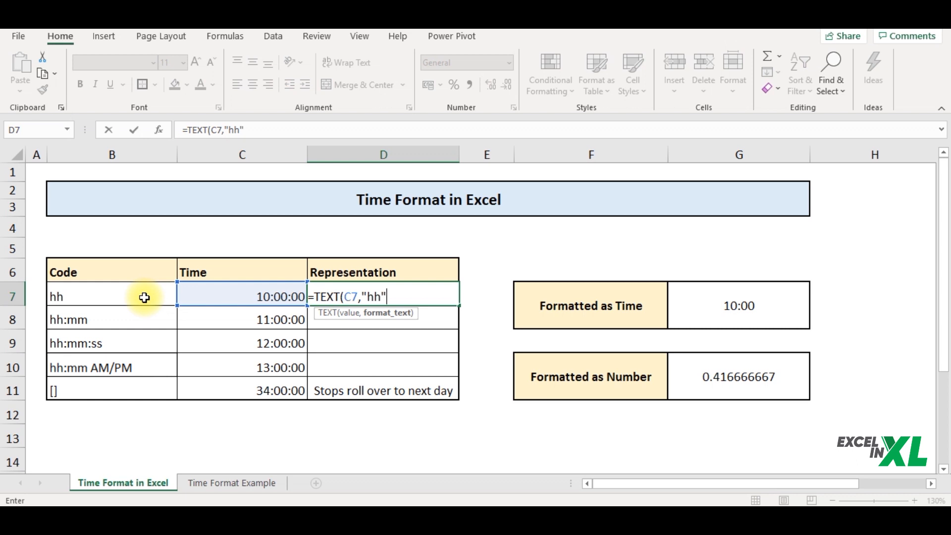
text())
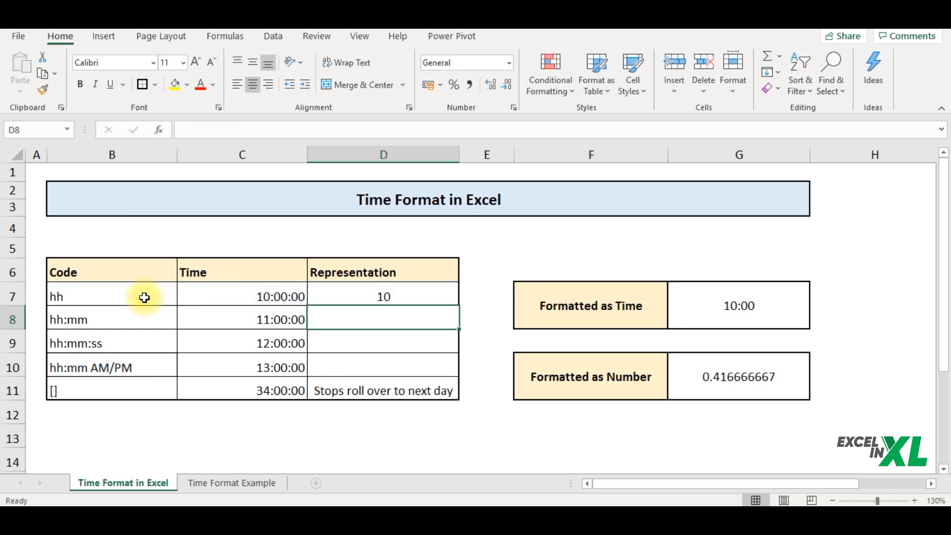
Step: Enter =TEXT(C8,B8) in D8 so 11:00:00 shows as 11:00 with the hh:mm code
click(383, 296)
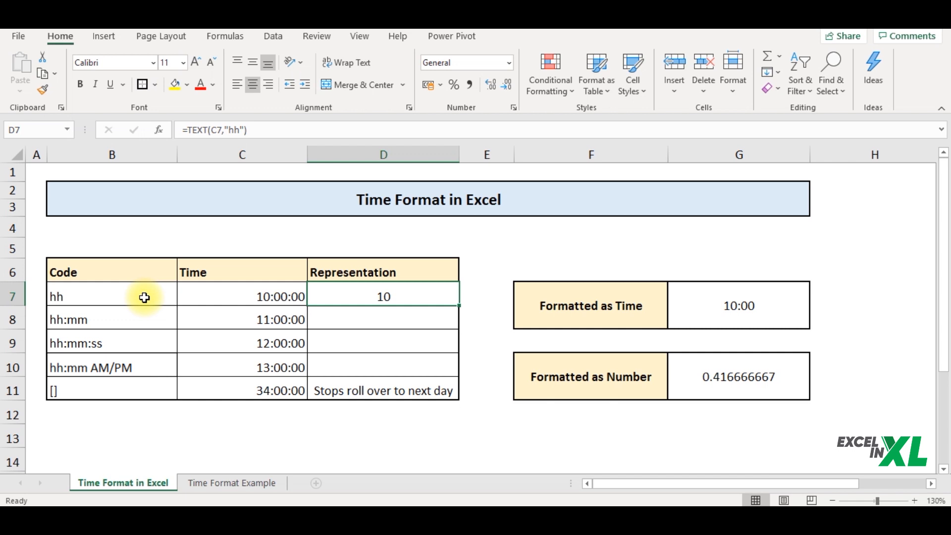
click(383, 320)
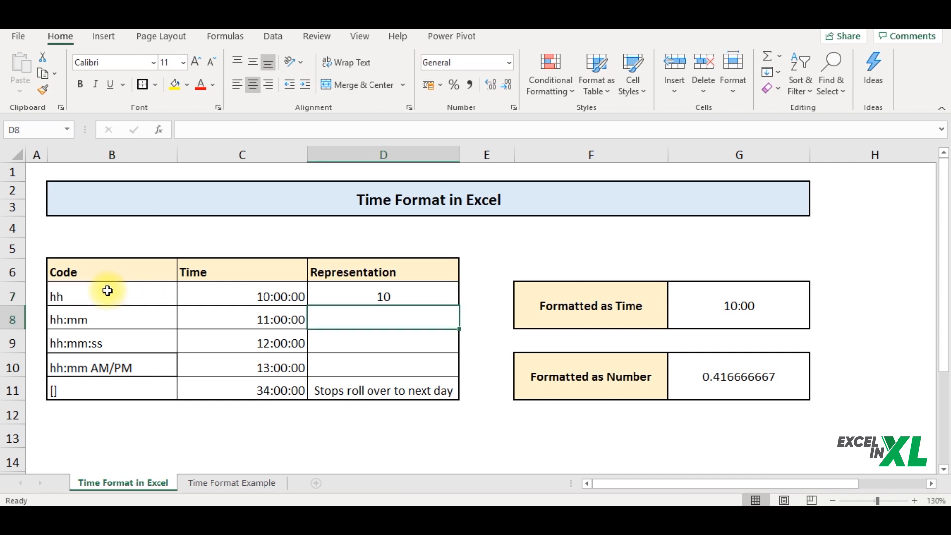
text(=)
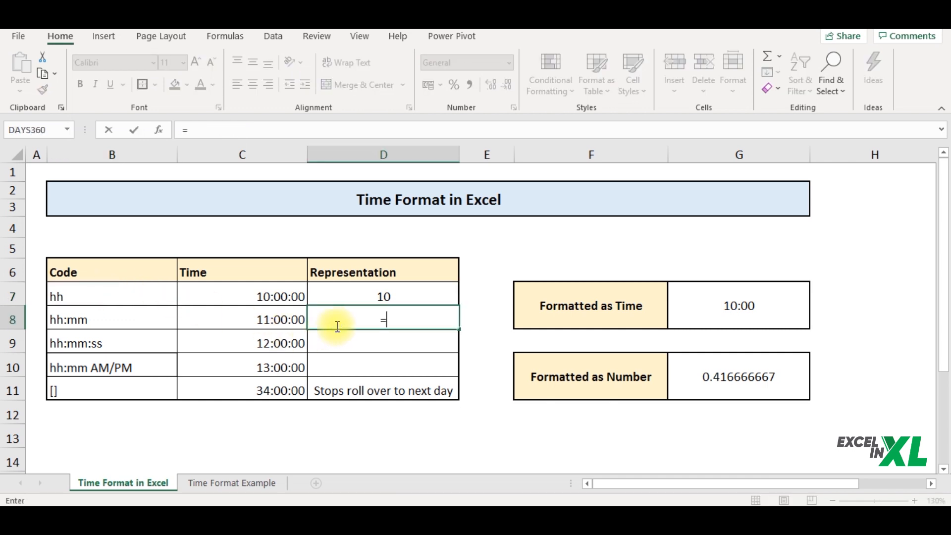
text(TEXT(C8)
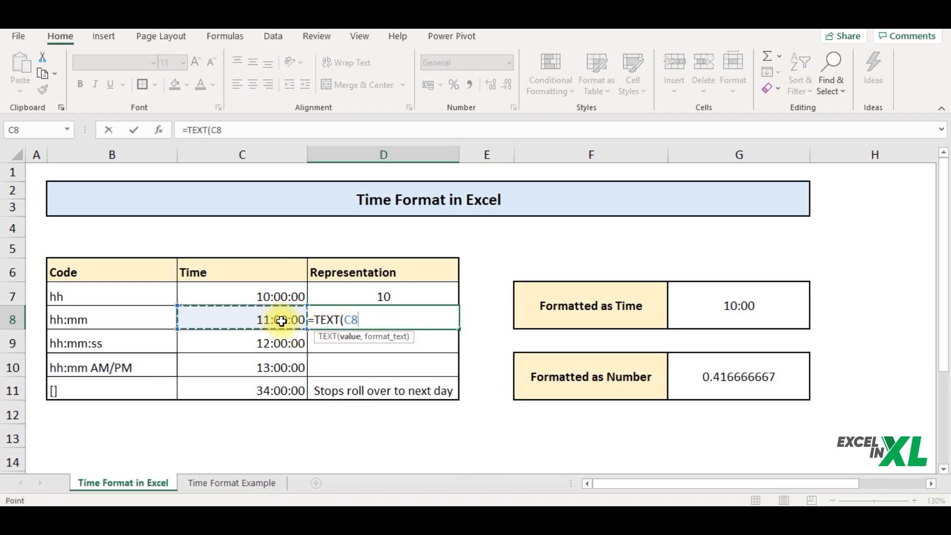
text(,)
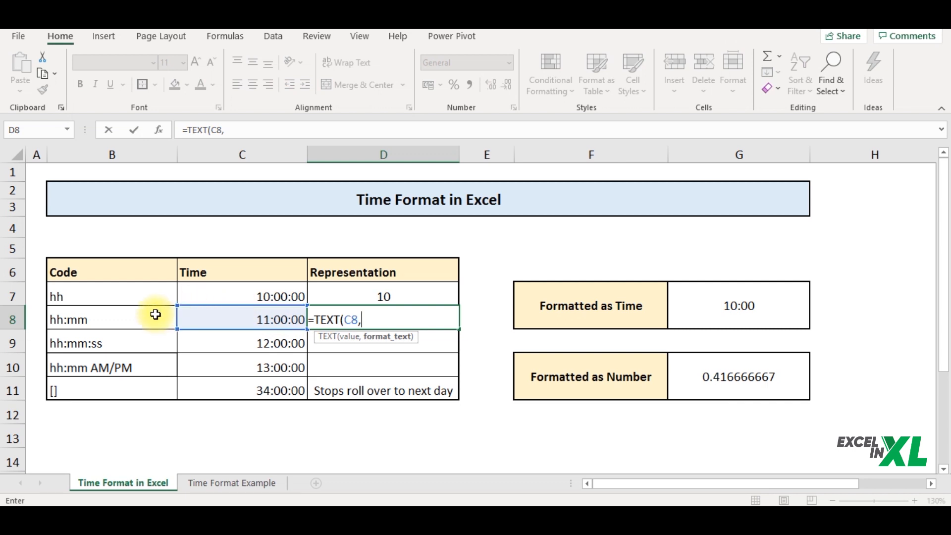
click(112, 320)
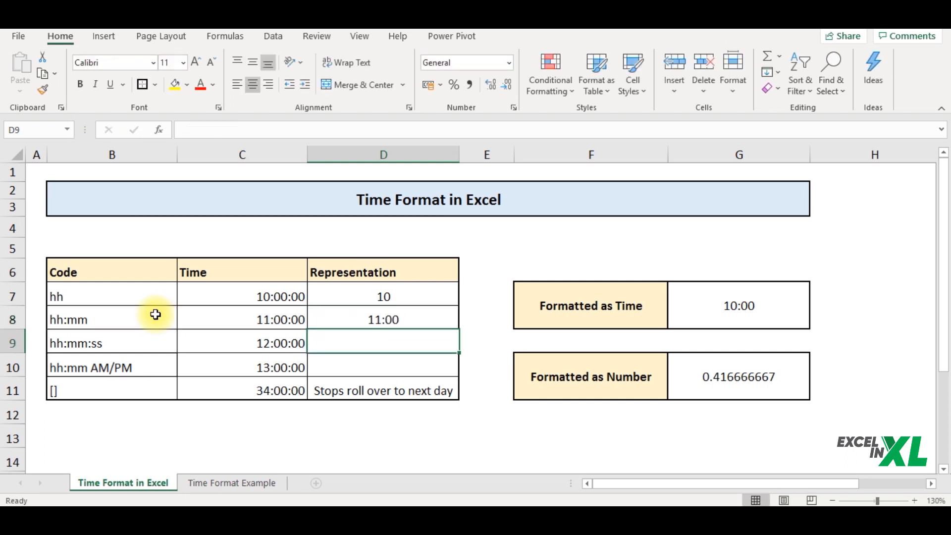
mouse_move(389, 325)
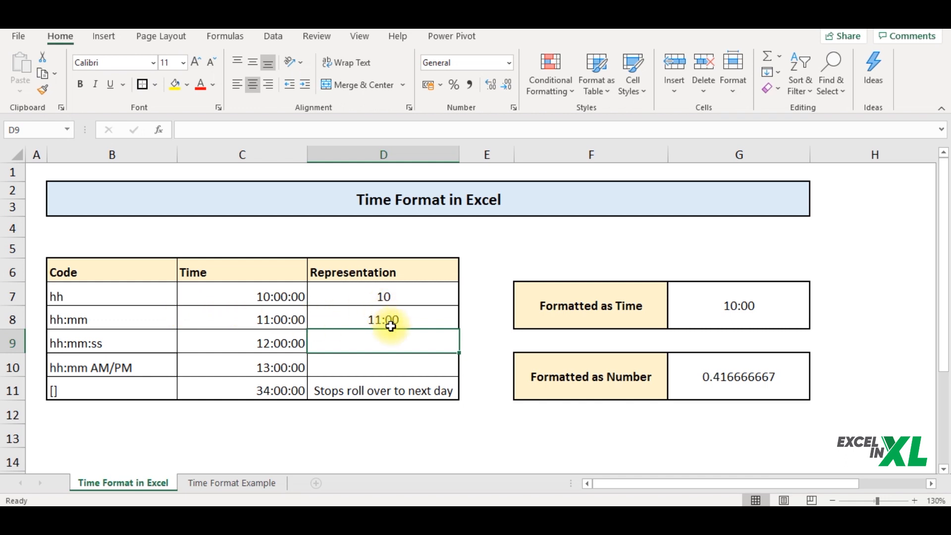
mouse_move(137, 326)
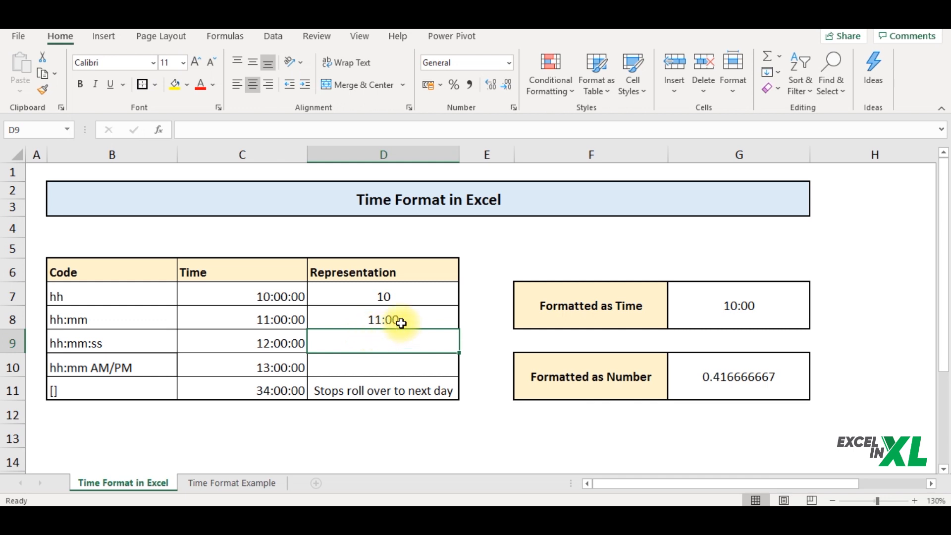
Step: Enter =TEXT(C9,B9) in D9, returning 12:00:00 with the hh:mm:ss code
click(383, 319)
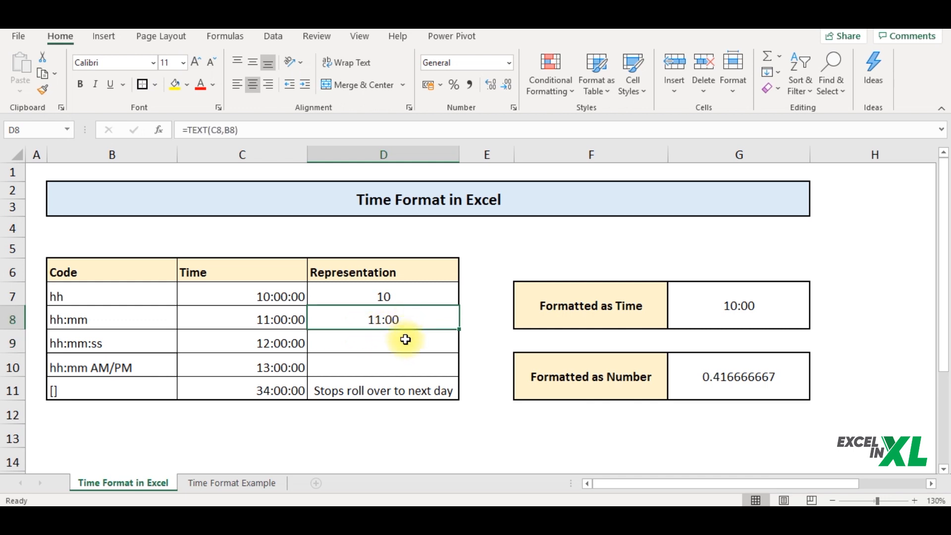
click(382, 342)
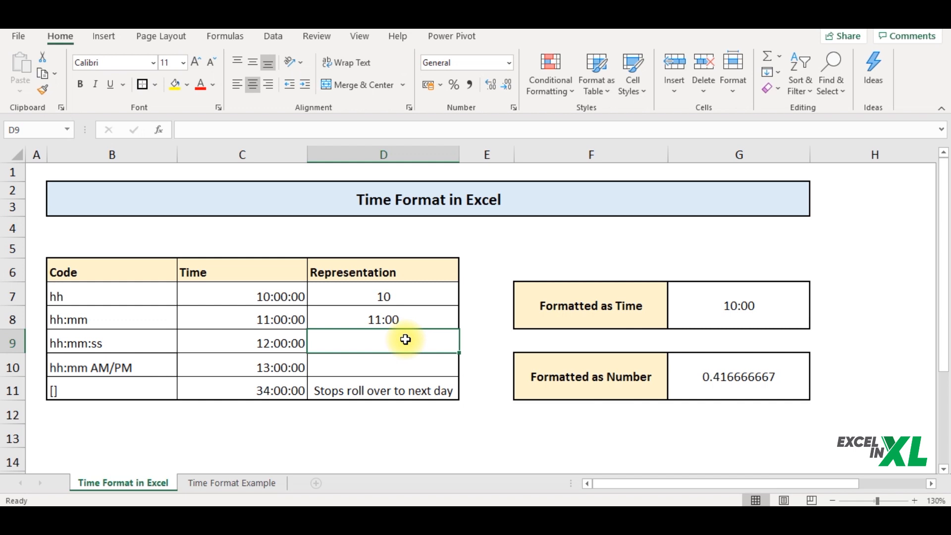
text(=text)
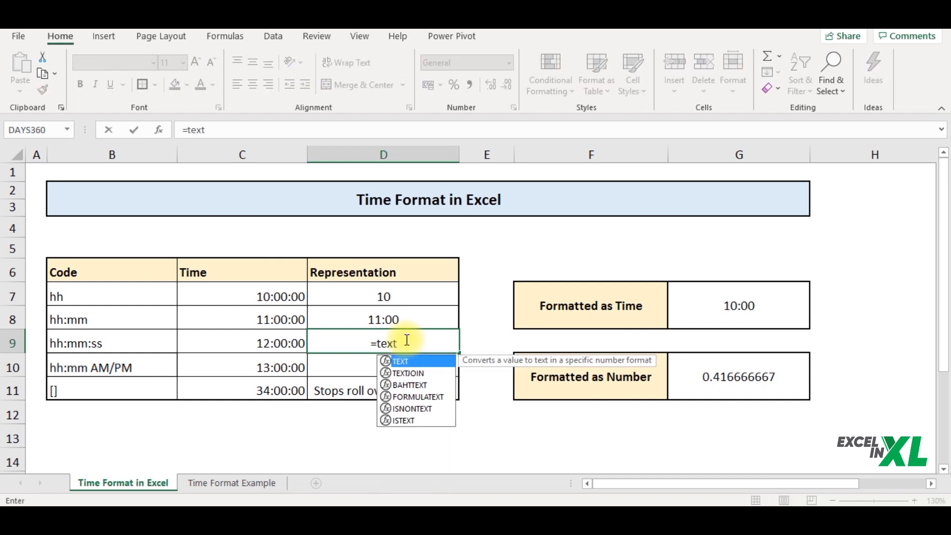
click(242, 343)
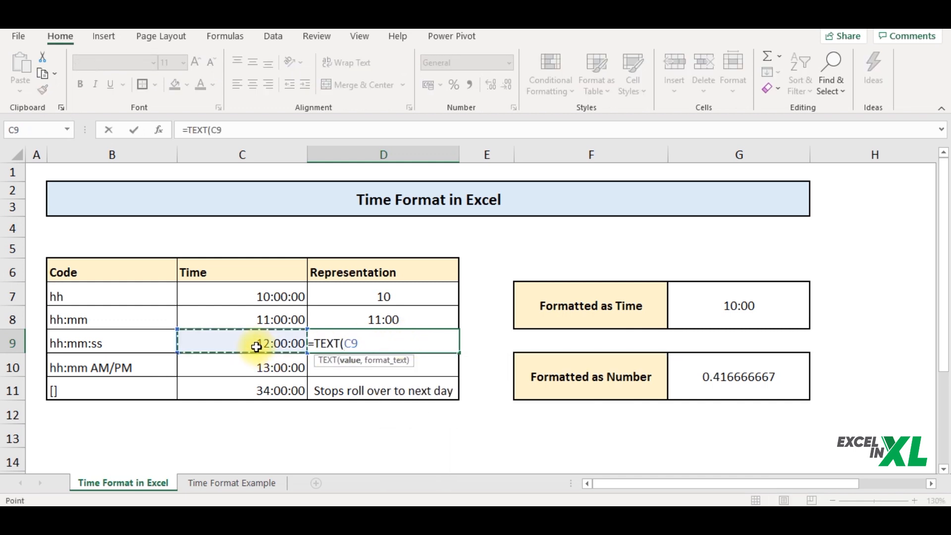
text(,)
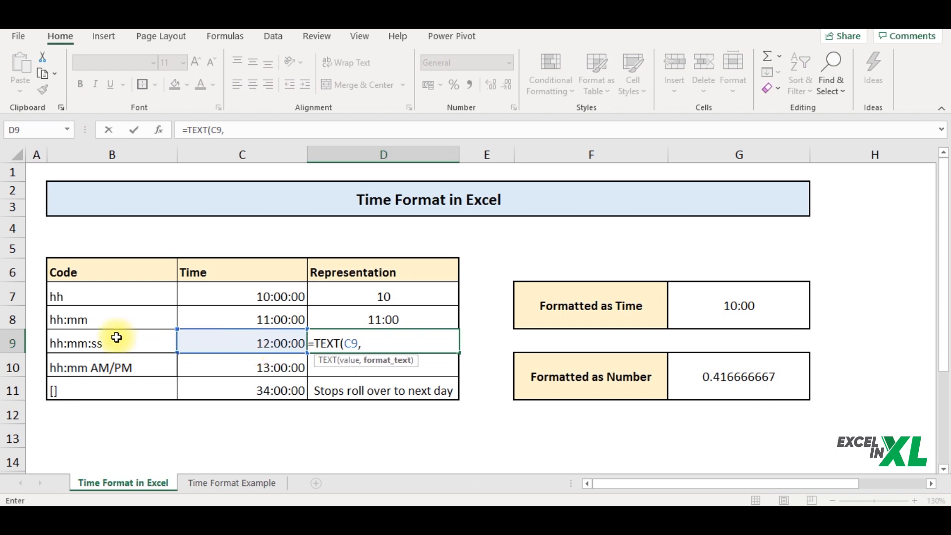
click(112, 343)
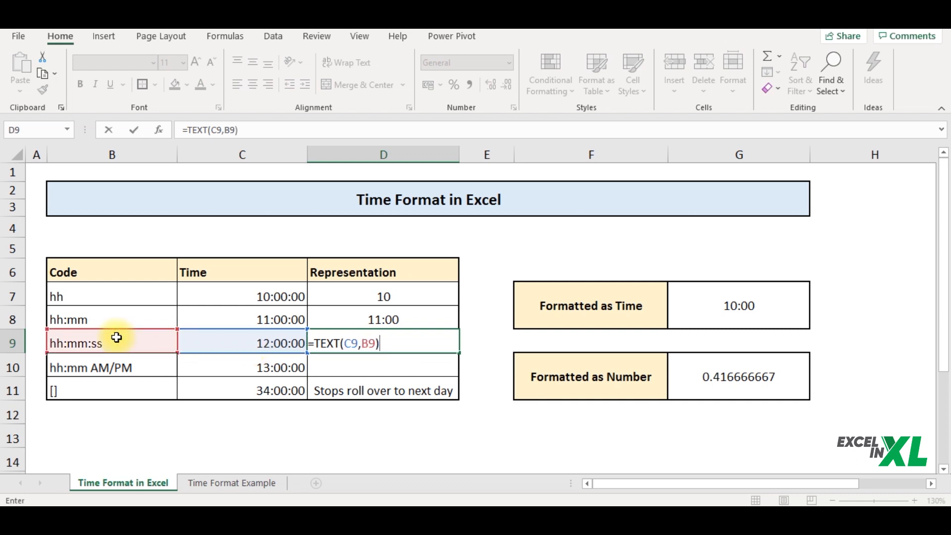
key(enter)
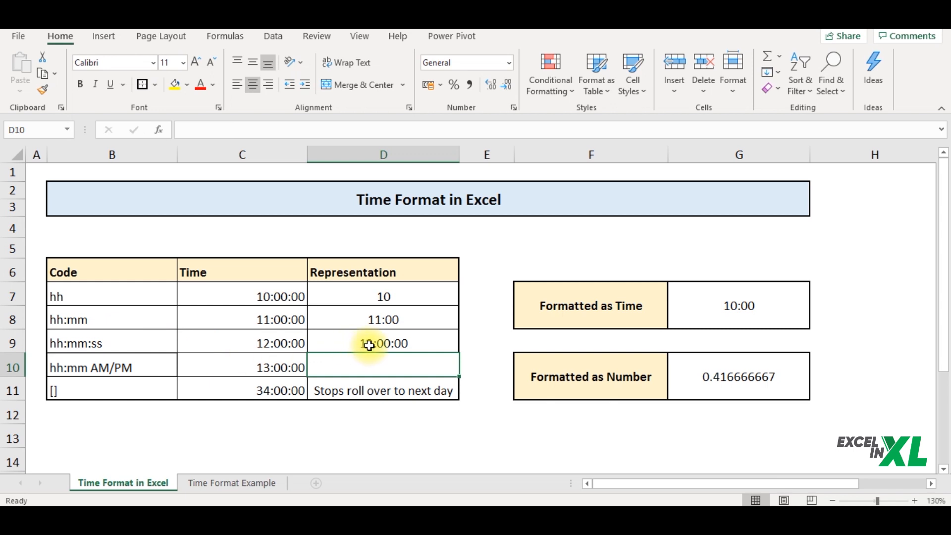
click(242, 343)
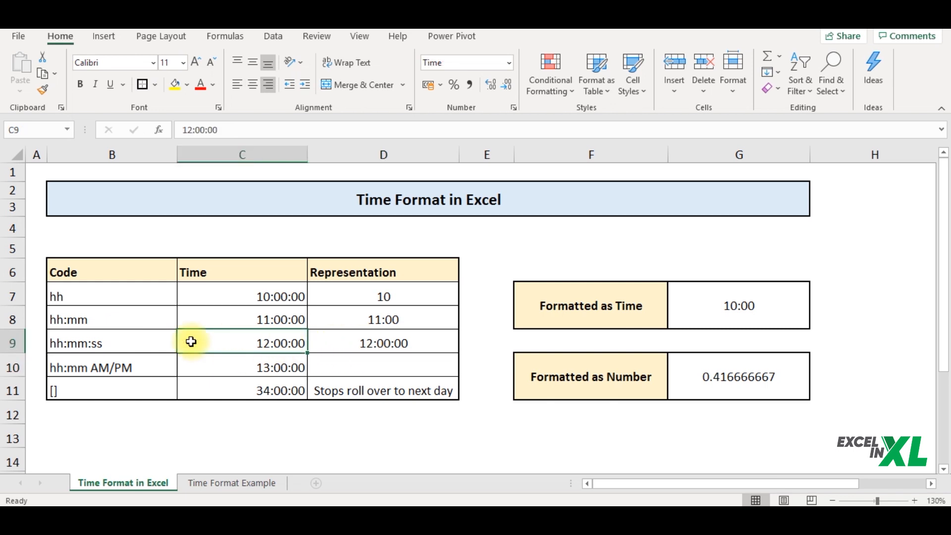
Step: Enter a TEXT formula in D10 formatting 13:00:00 as 01:00 PM with hh:mm AM/PM
click(382, 343)
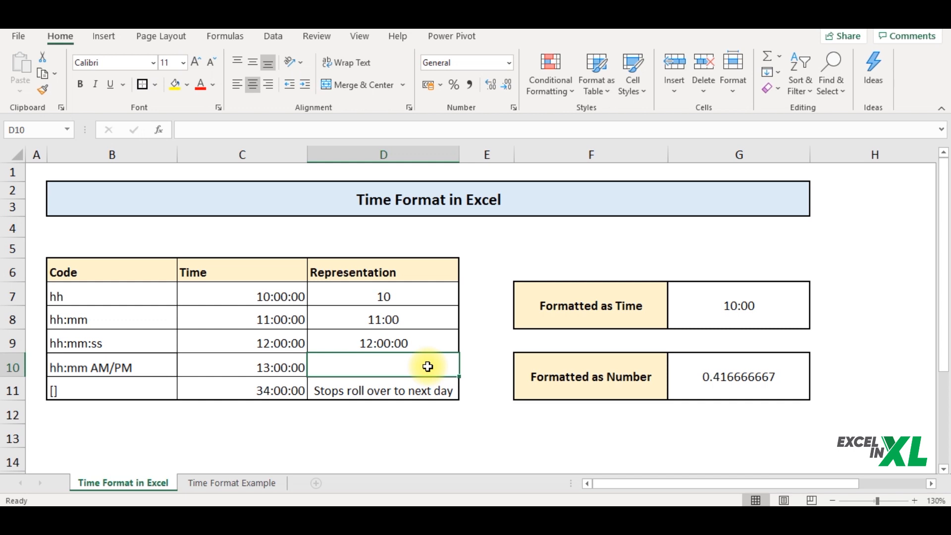
text(=te)
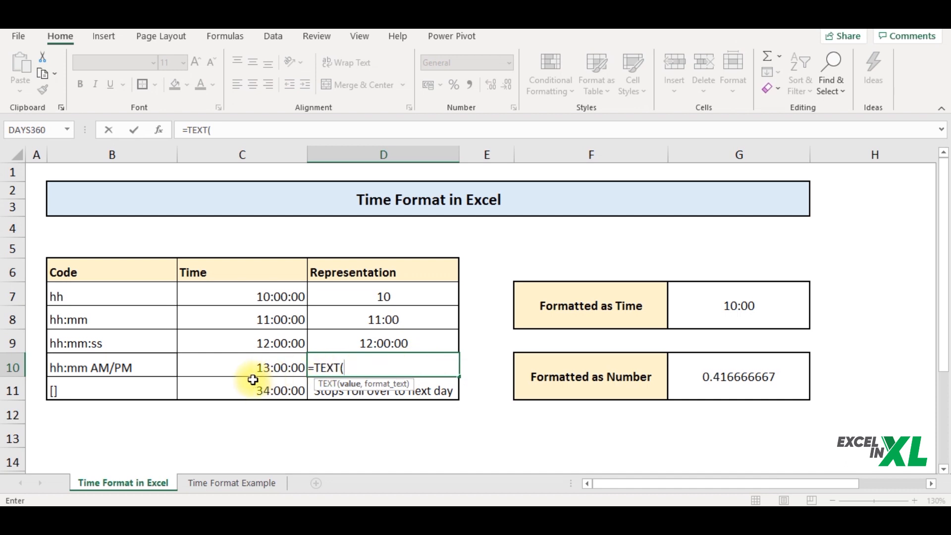
click(242, 367)
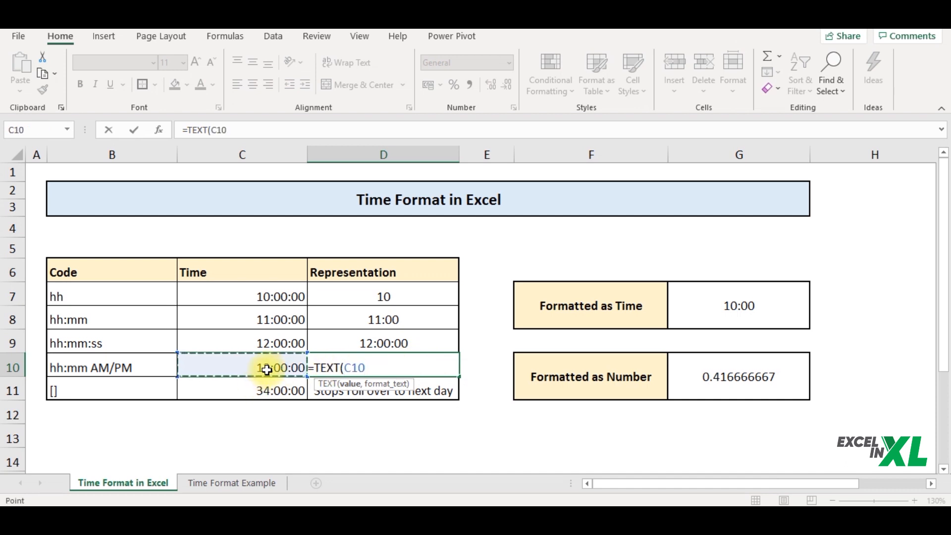
text(,)
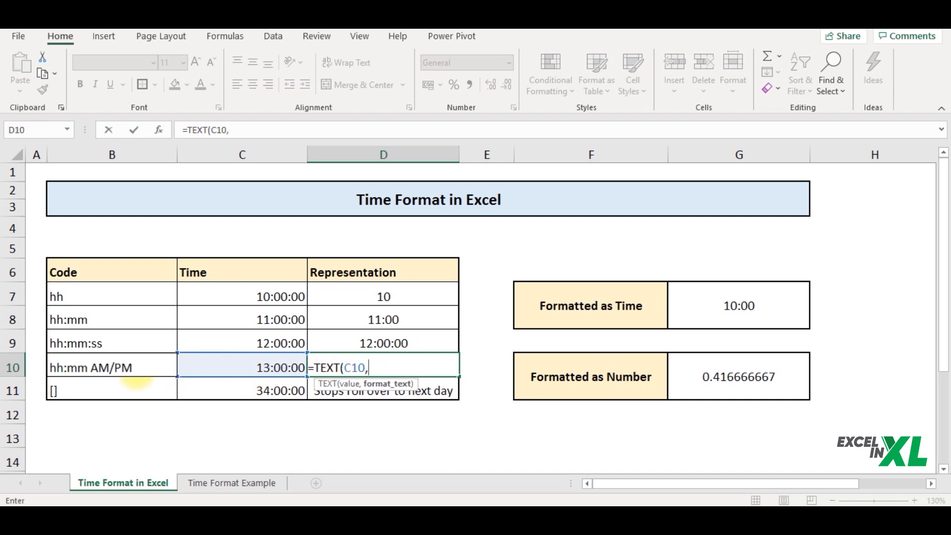
click(112, 367)
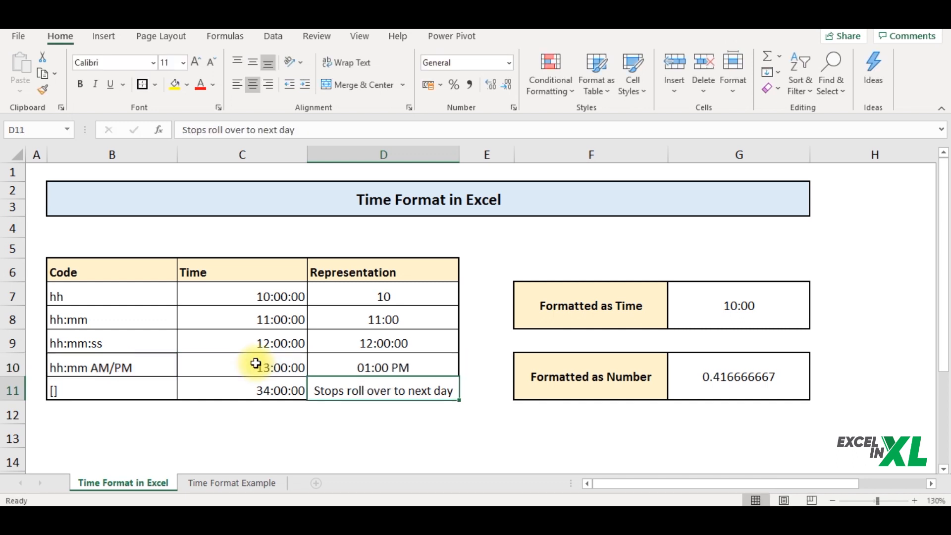
click(382, 367)
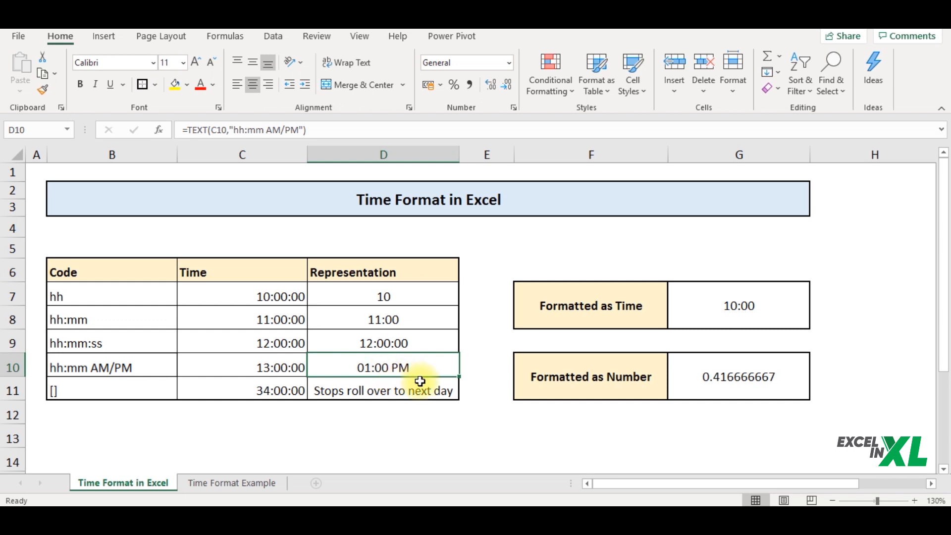
mouse_move(147, 390)
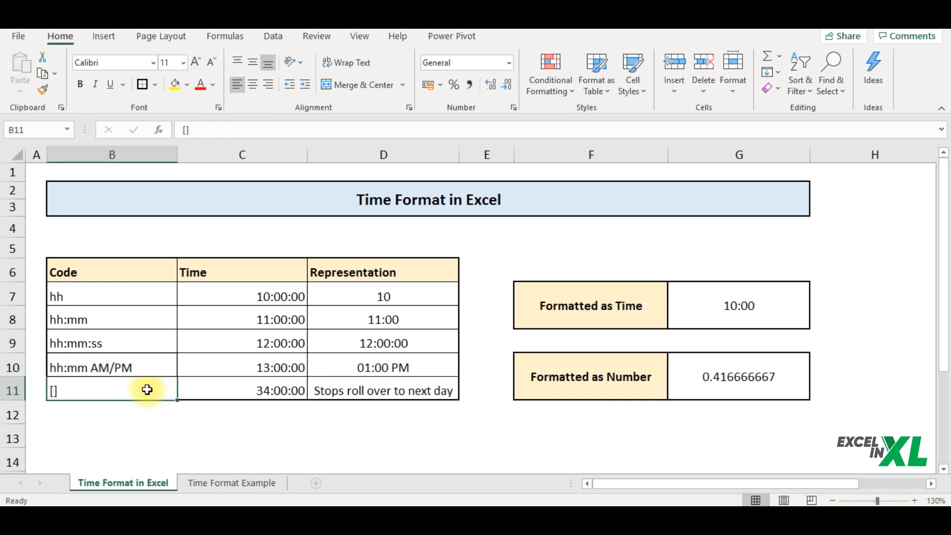
click(242, 390)
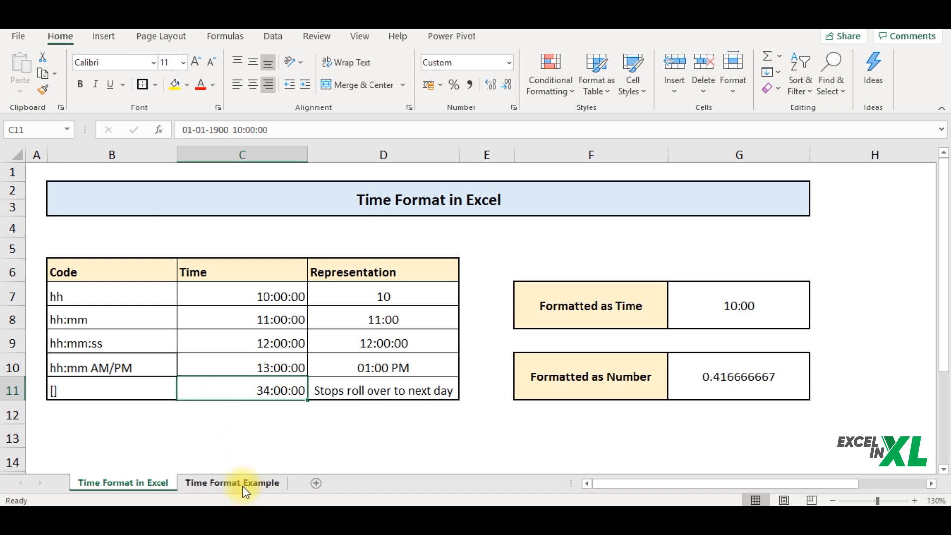
Step: Switch to the Time Format Example sheet and inspect the Time In cells and their format
click(232, 482)
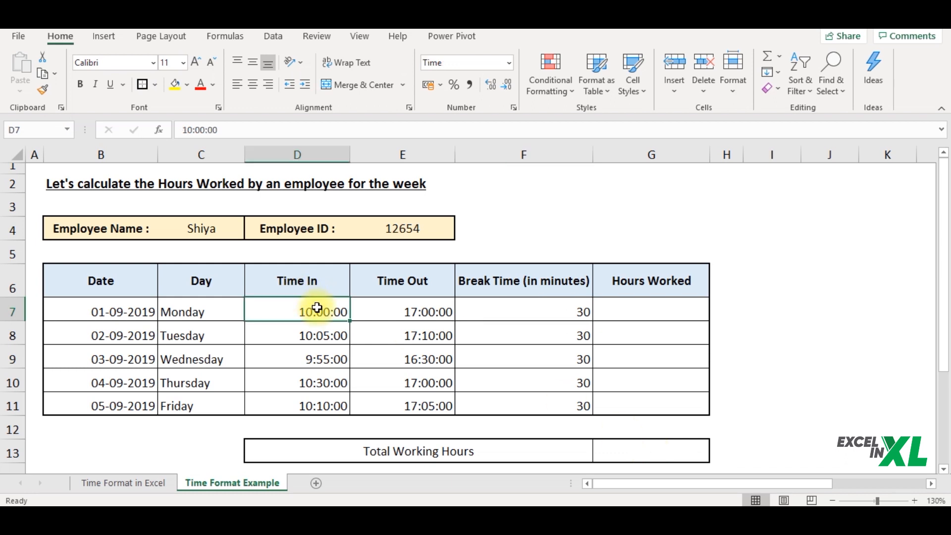
click(311, 335)
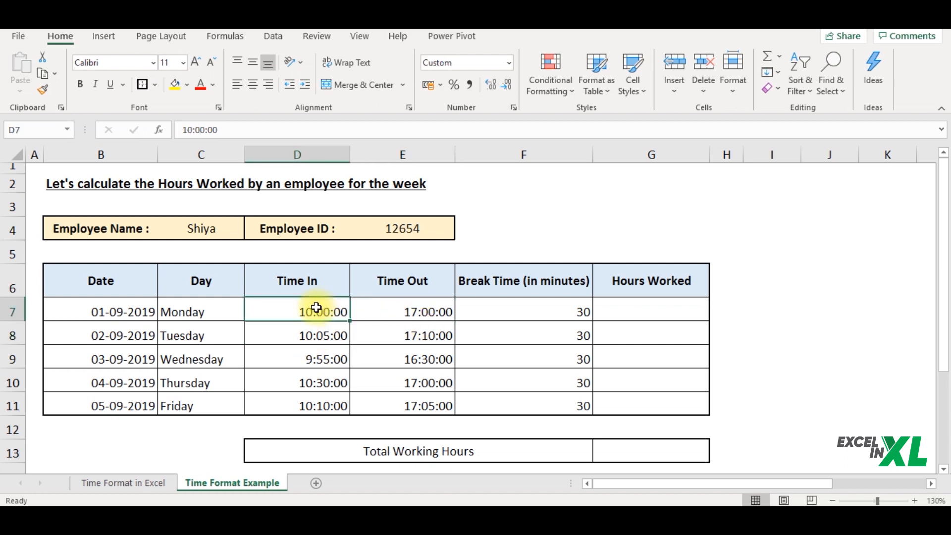
click(465, 63)
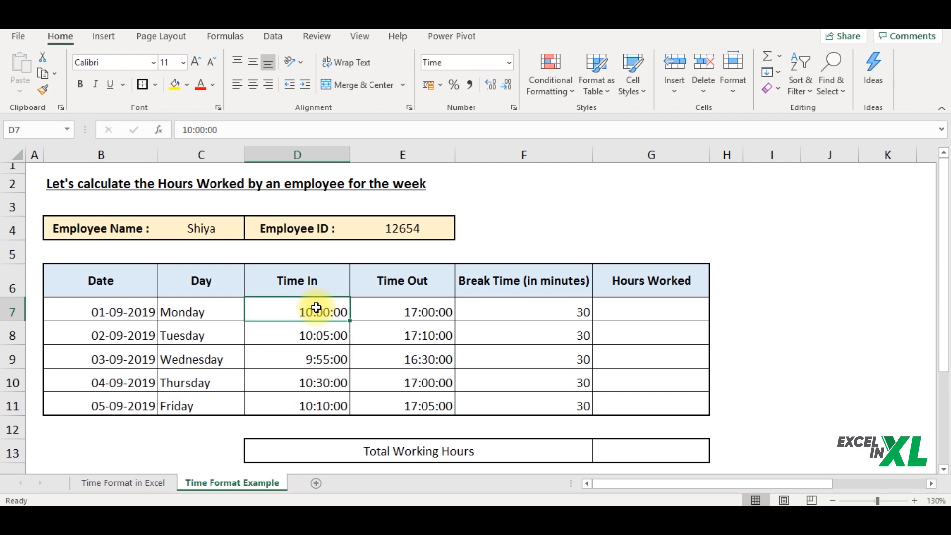
click(322, 335)
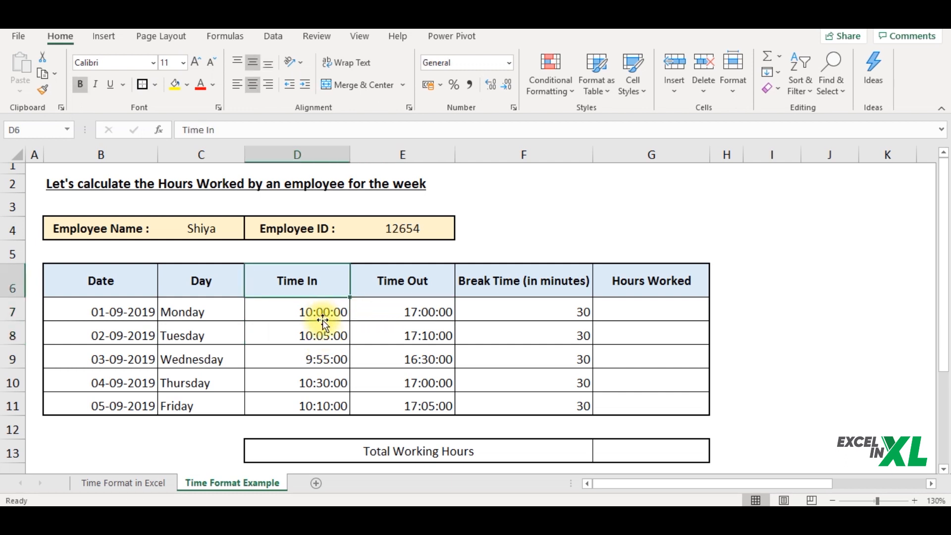
click(322, 312)
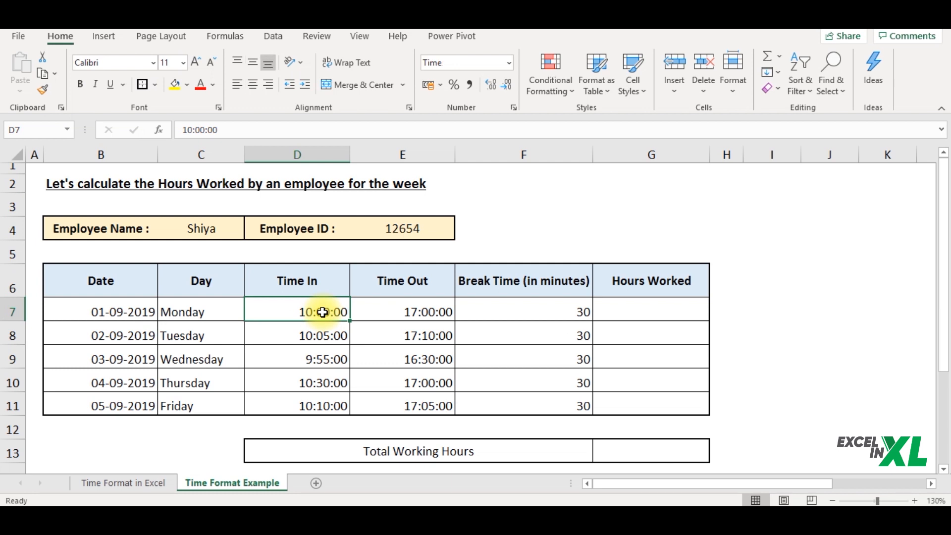
Step: Format the Time In/Time Out range D7:E11 as 12-hour Time type 1:30:55 PM
drag(323, 312, 425, 407)
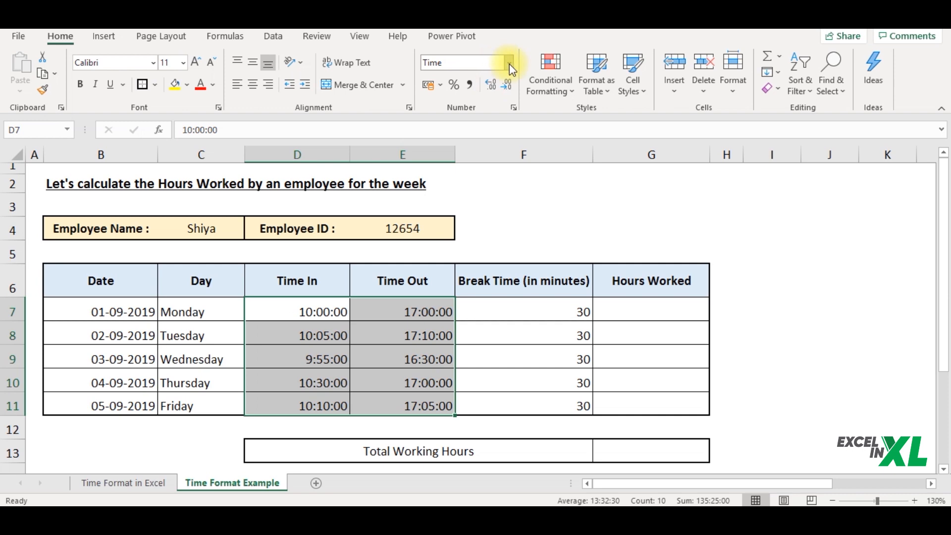
click(508, 62)
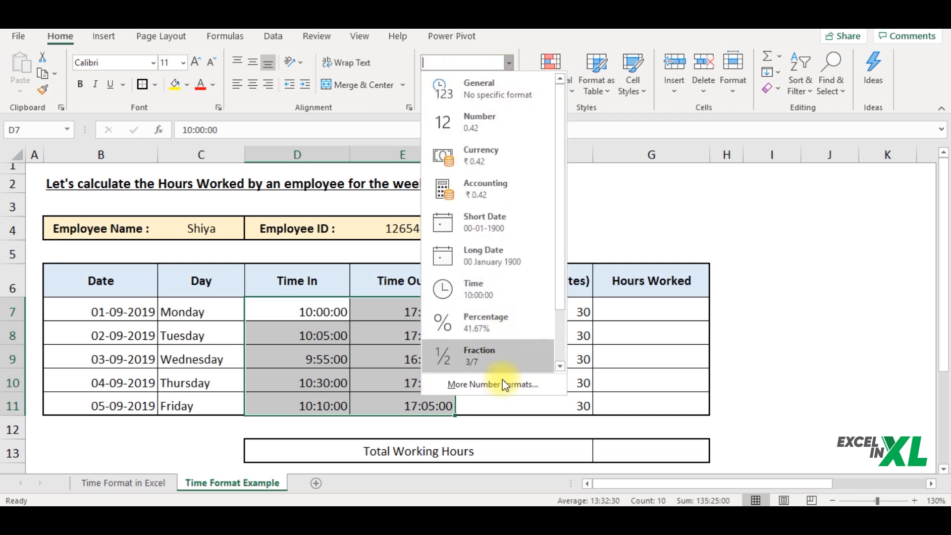
click(492, 384)
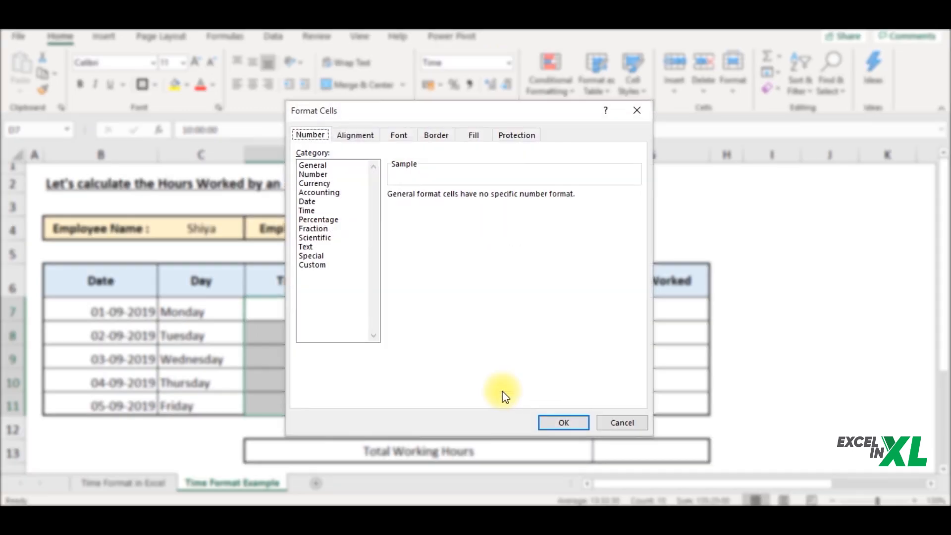
mouse_move(337, 215)
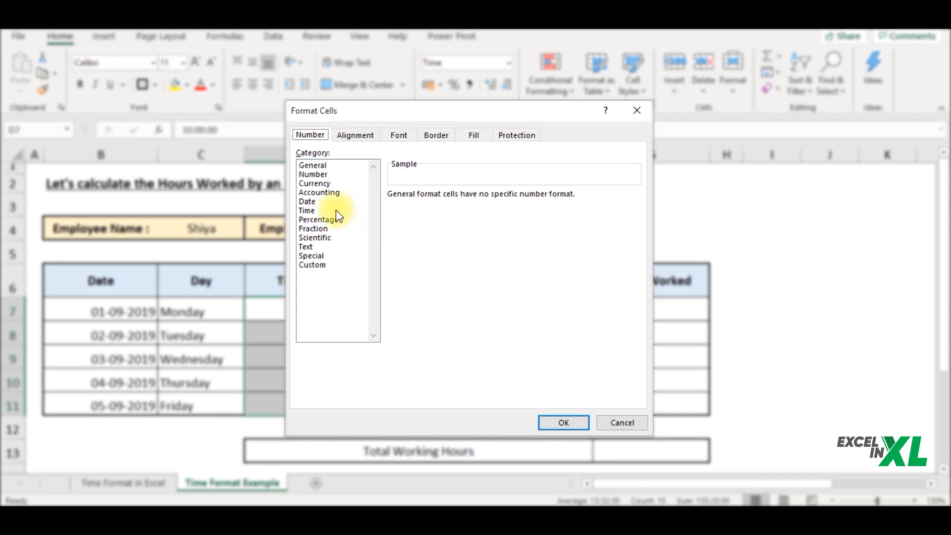
click(307, 210)
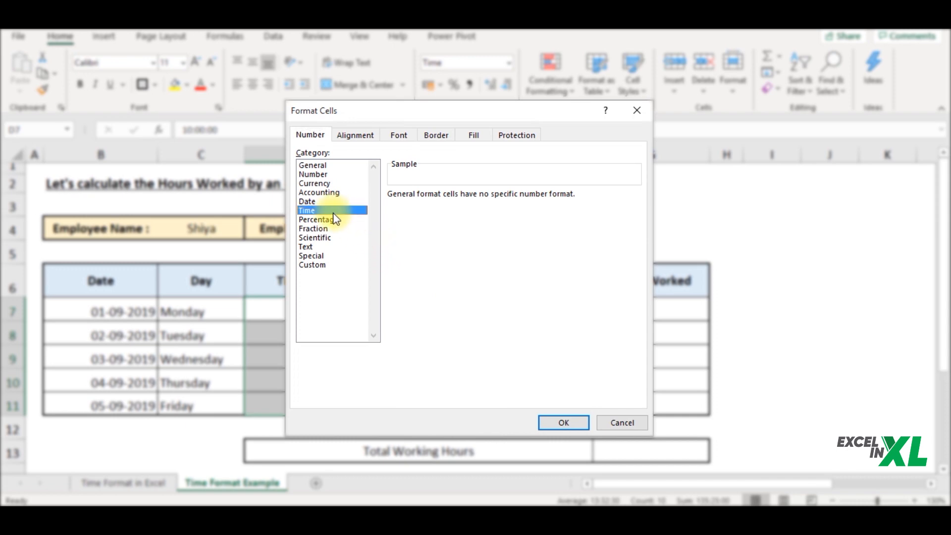
click(306, 210)
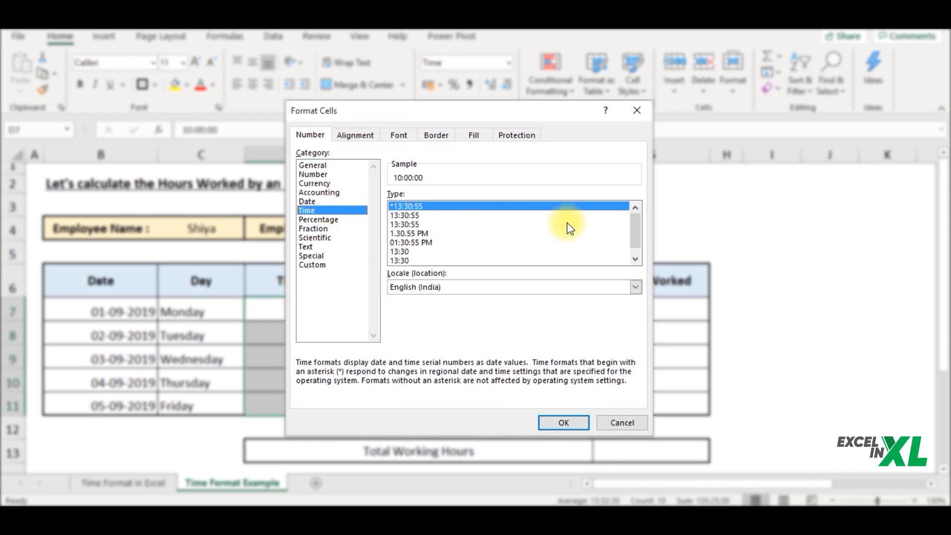
scroll(down, 3)
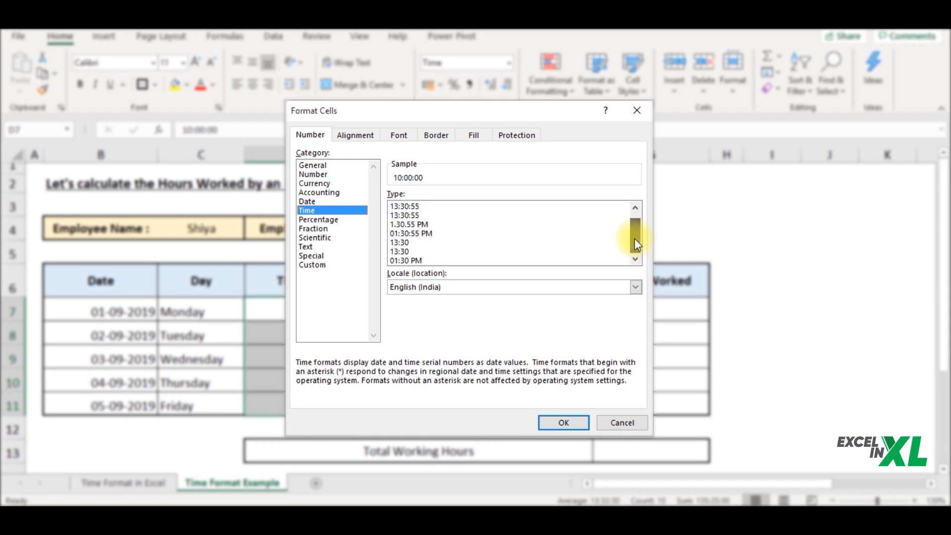
click(635, 207)
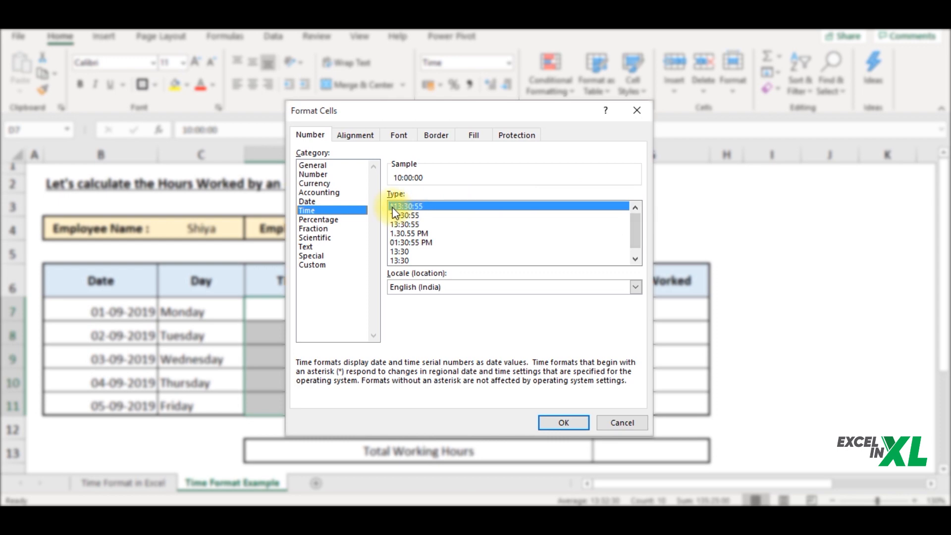
click(406, 207)
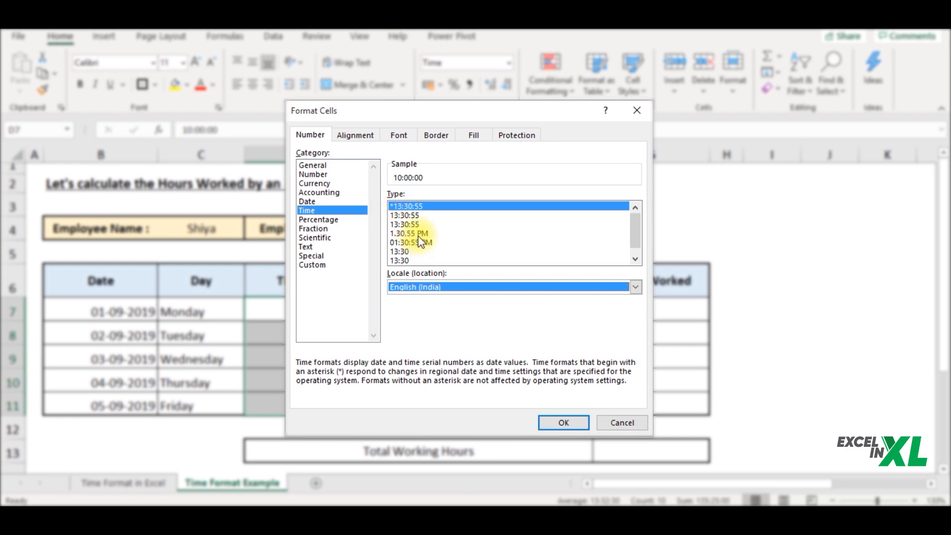
click(409, 233)
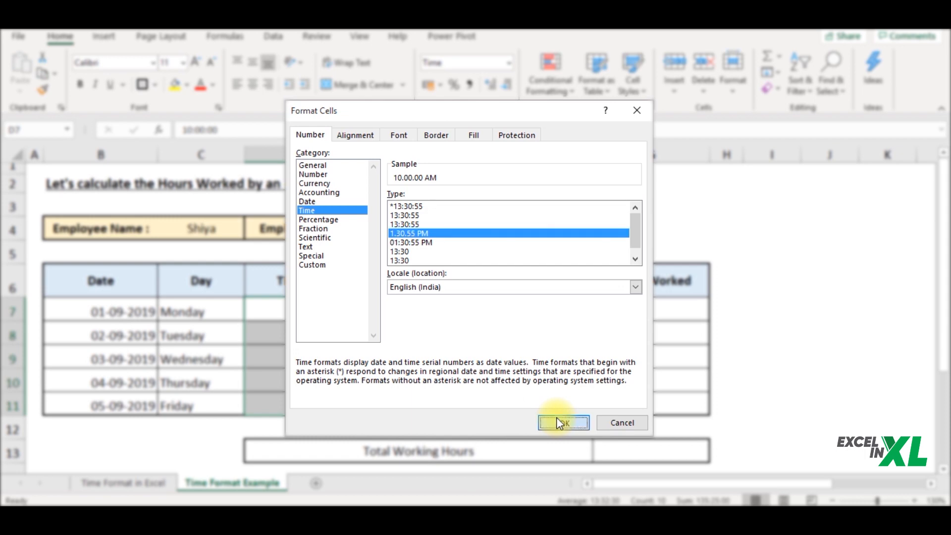
click(563, 423)
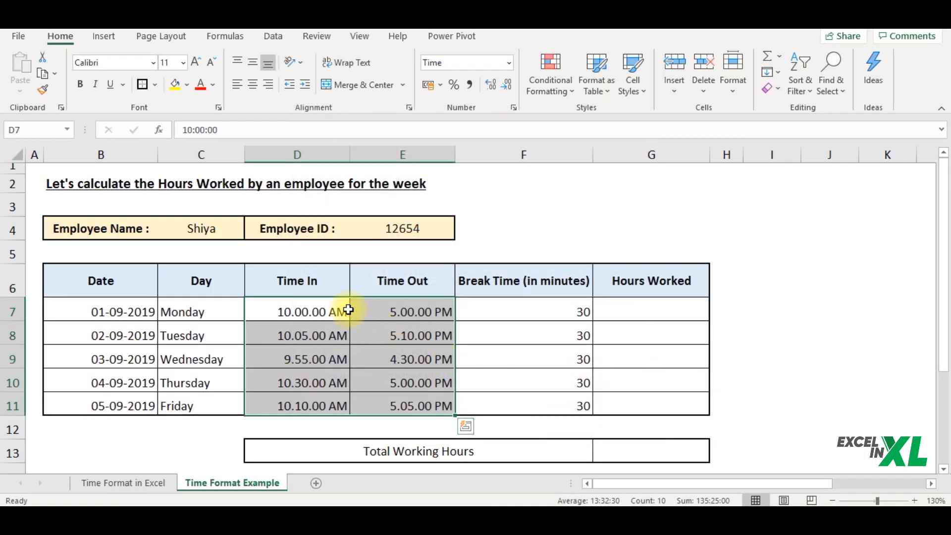
click(313, 336)
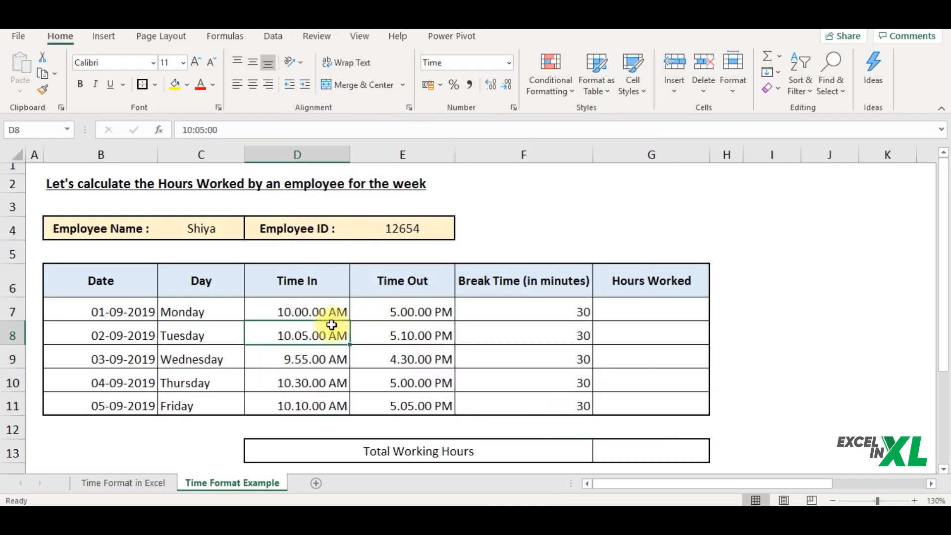
click(403, 311)
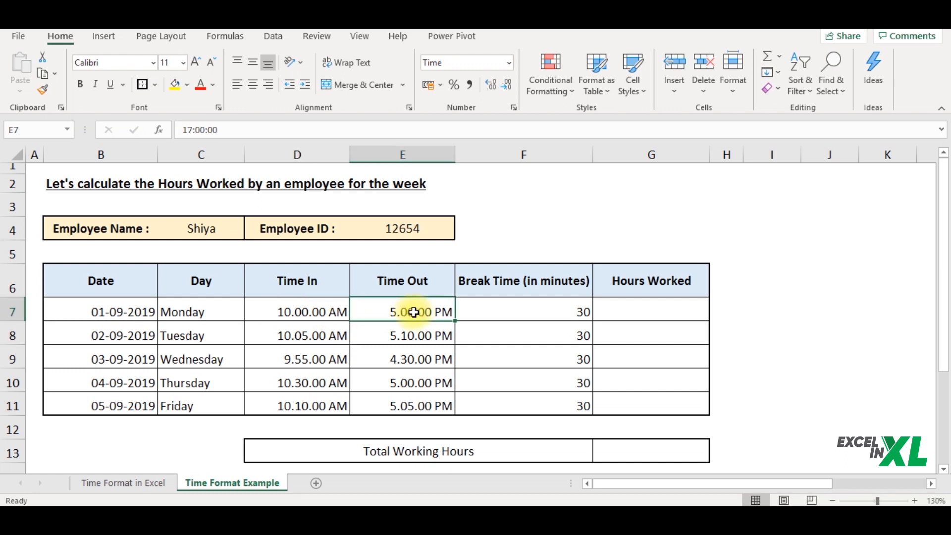
mouse_move(524, 320)
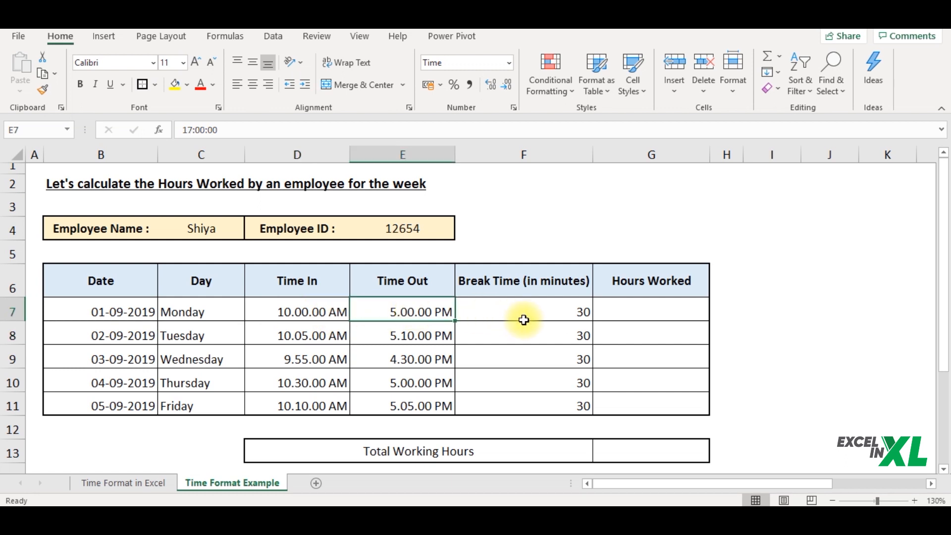
click(523, 312)
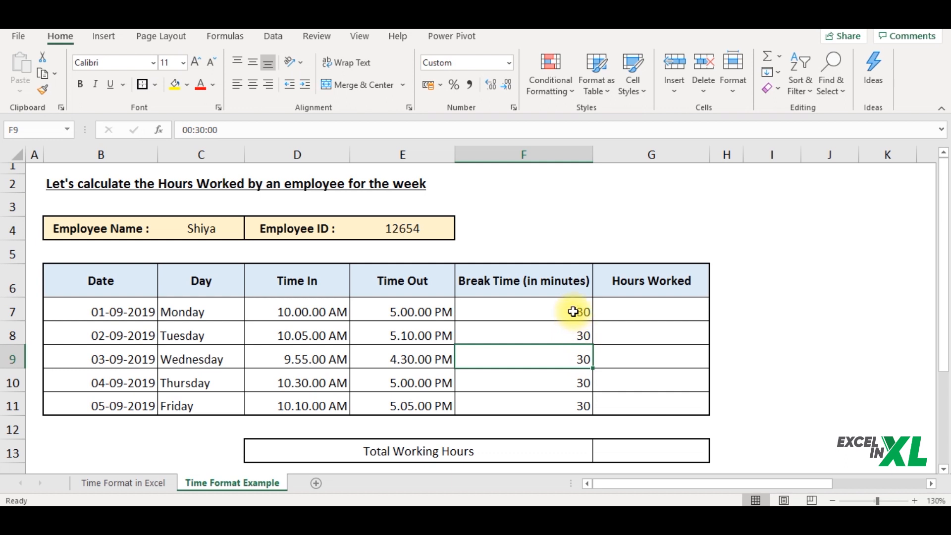
Step: Give the break times F7:F11 the custom hh:mm:ss format so they show 00:30:00
drag(573, 312, 569, 400)
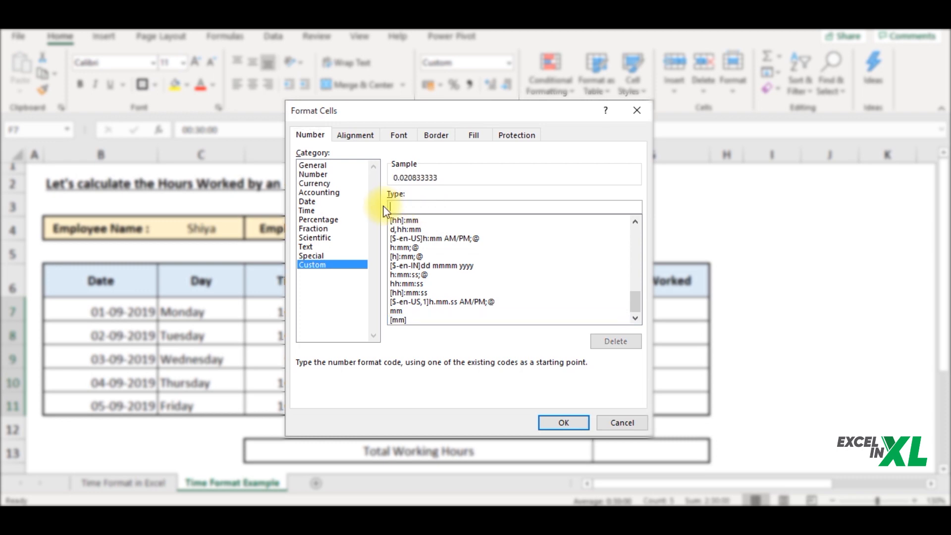
text(hh:mm:ss)
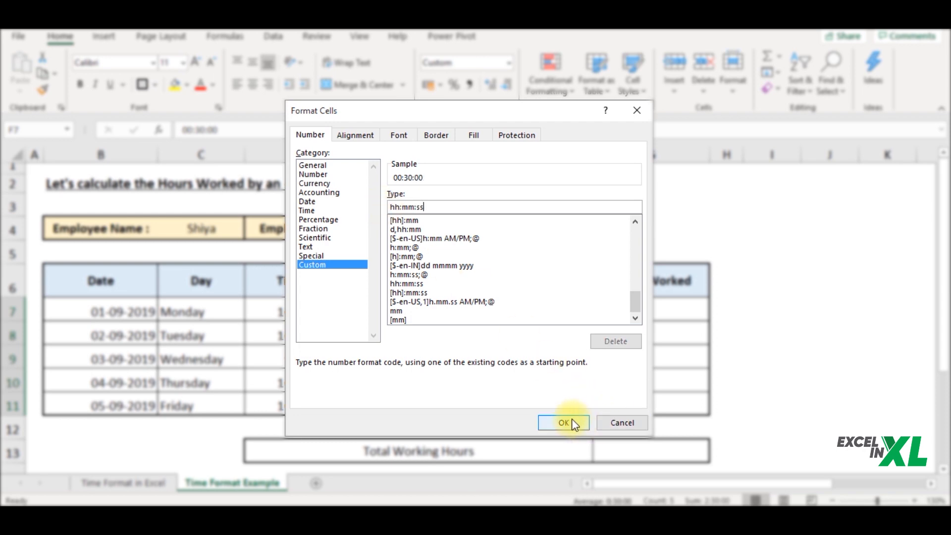
click(563, 423)
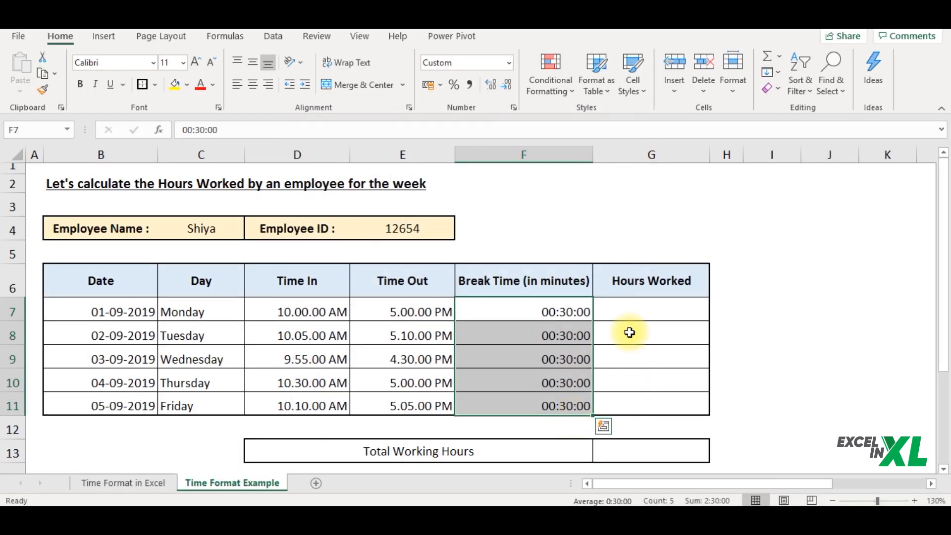
click(651, 311)
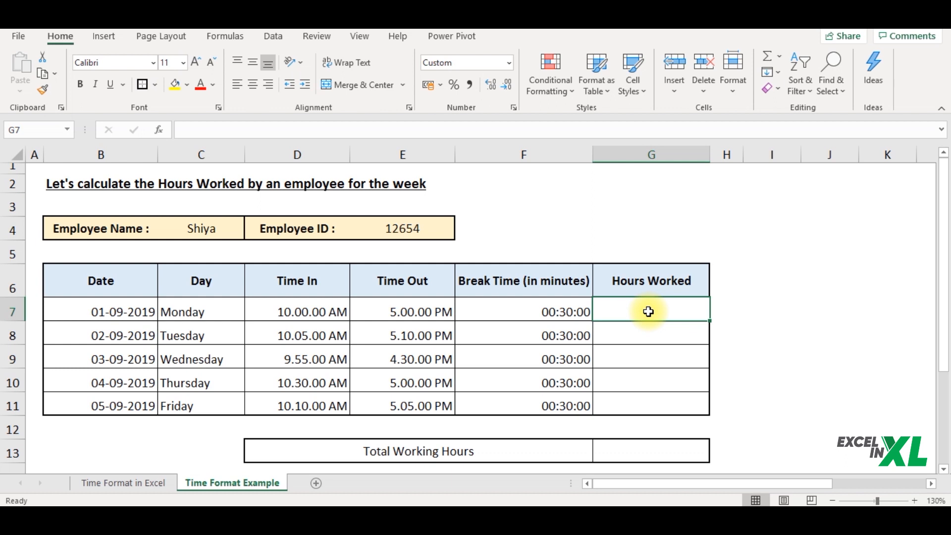
mouse_move(636, 314)
text(=)
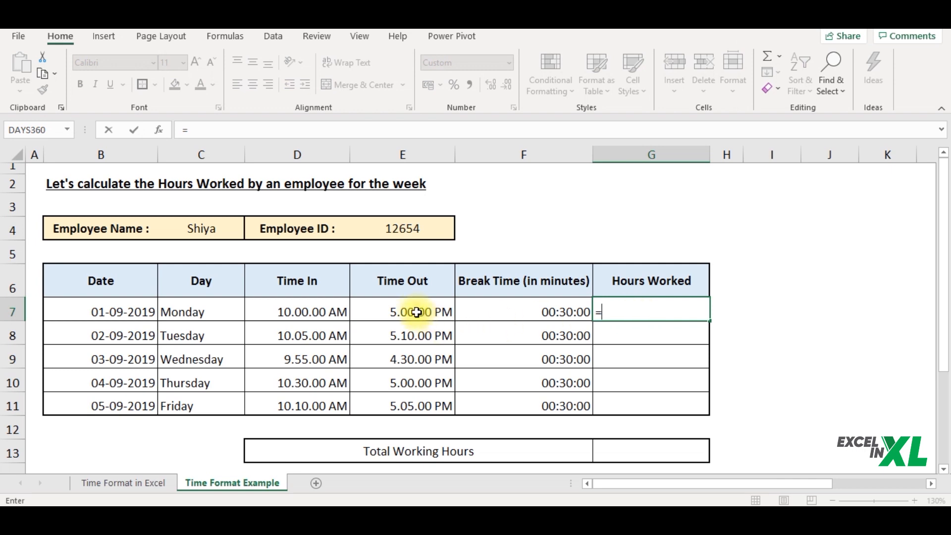
Step: Compute Hours Worked as =E7-D7-F7 and fill it down through Friday (06:30:00 to 06:25:00)
click(402, 312)
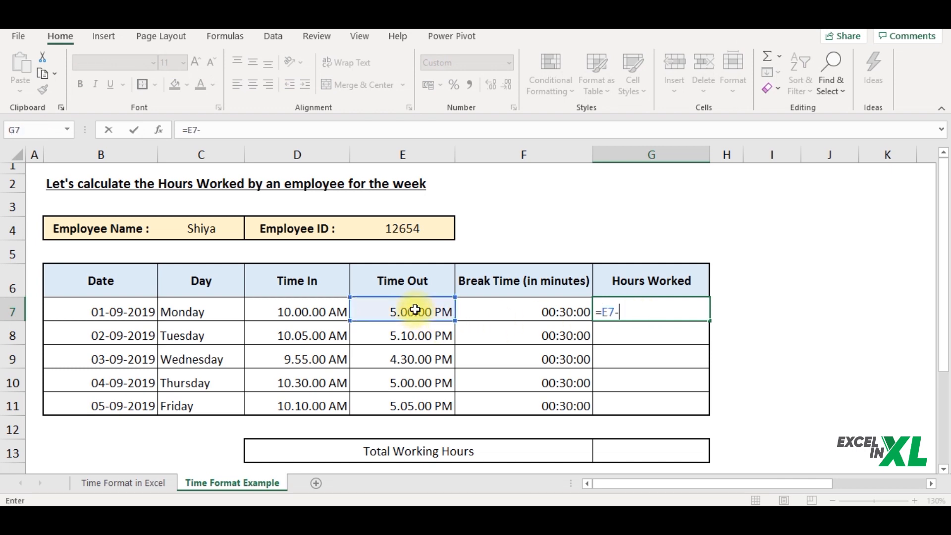
click(297, 311)
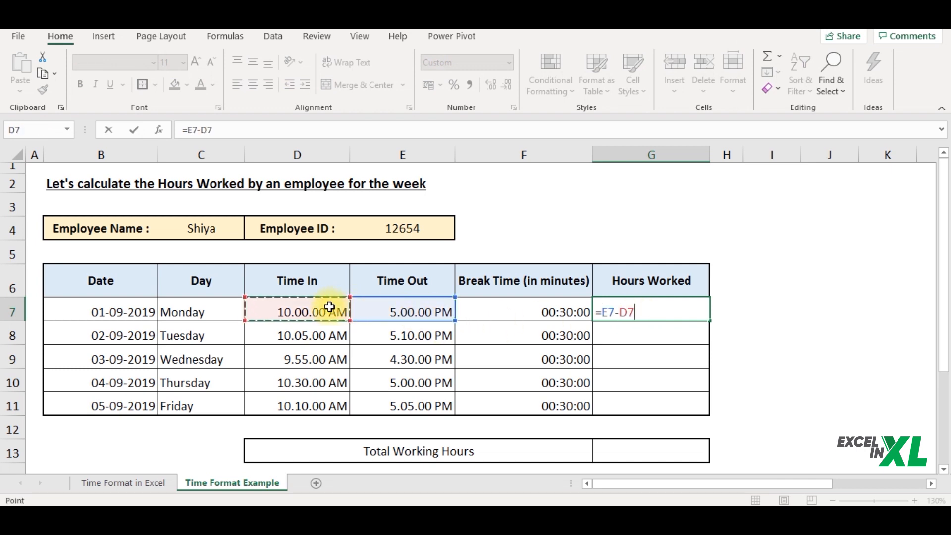
click(523, 311)
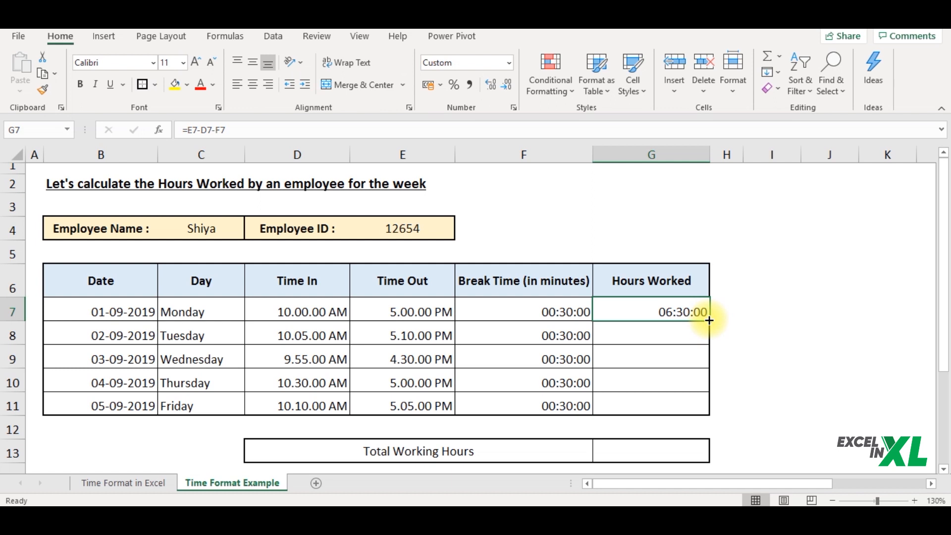
drag(709, 313, 710, 407)
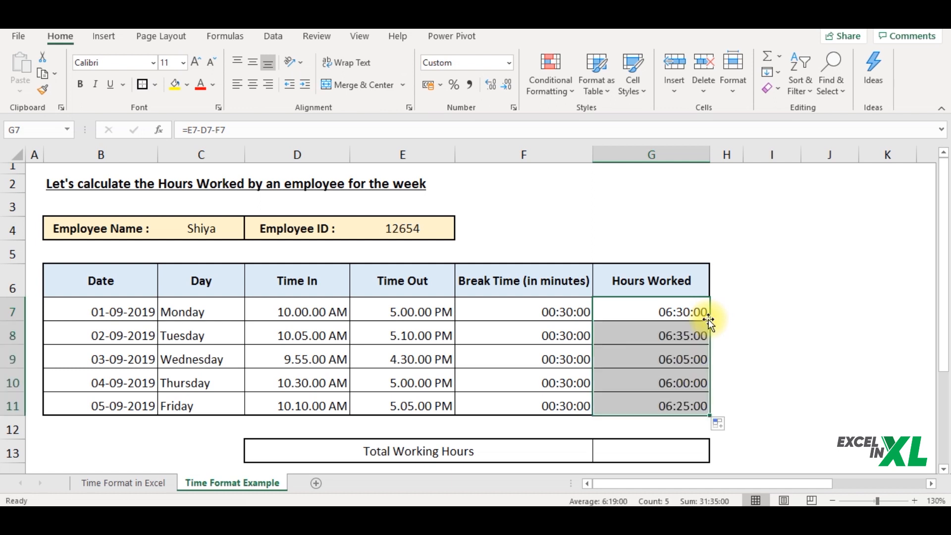
click(651, 451)
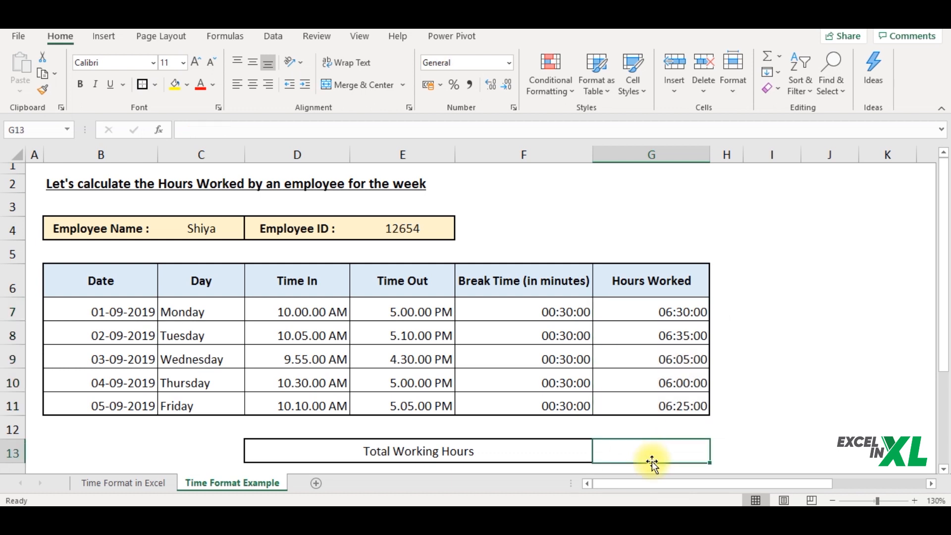
Step: Total the five daily hours with =SUM(G7:G11), which shows only 07:35:00
text(=su)
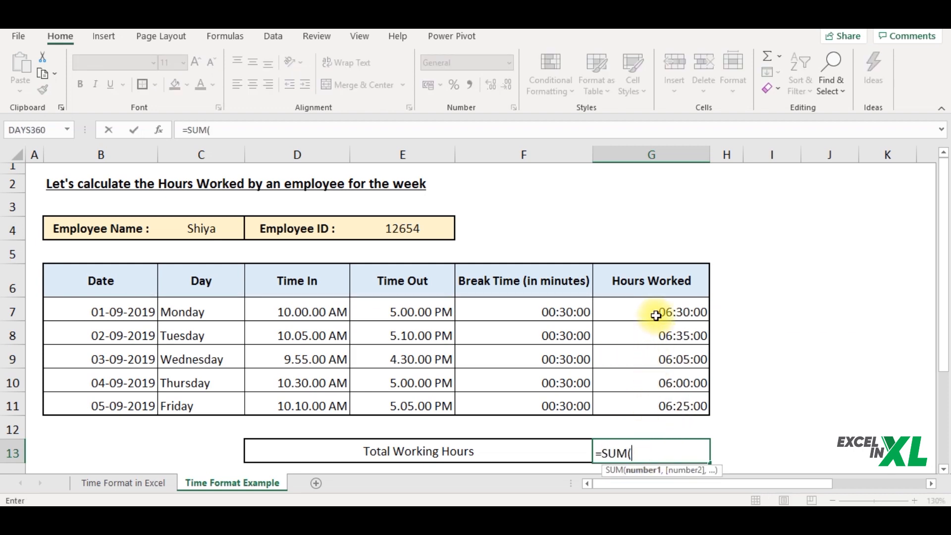
drag(651, 311, 651, 406)
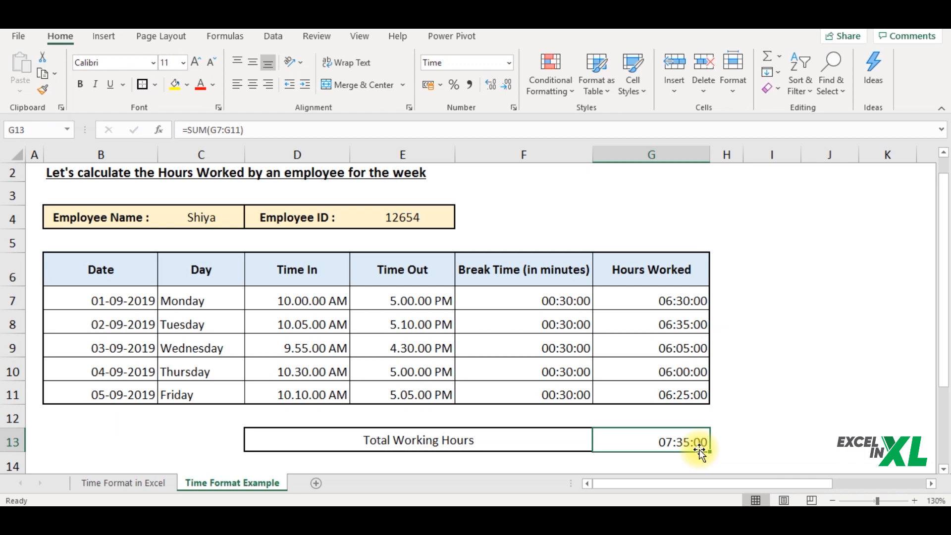
mouse_move(687, 328)
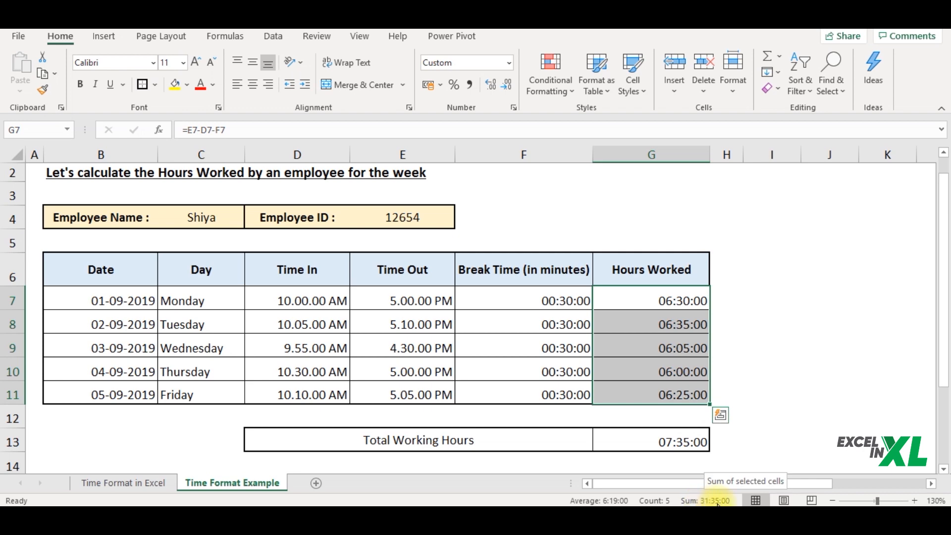
mouse_move(721, 458)
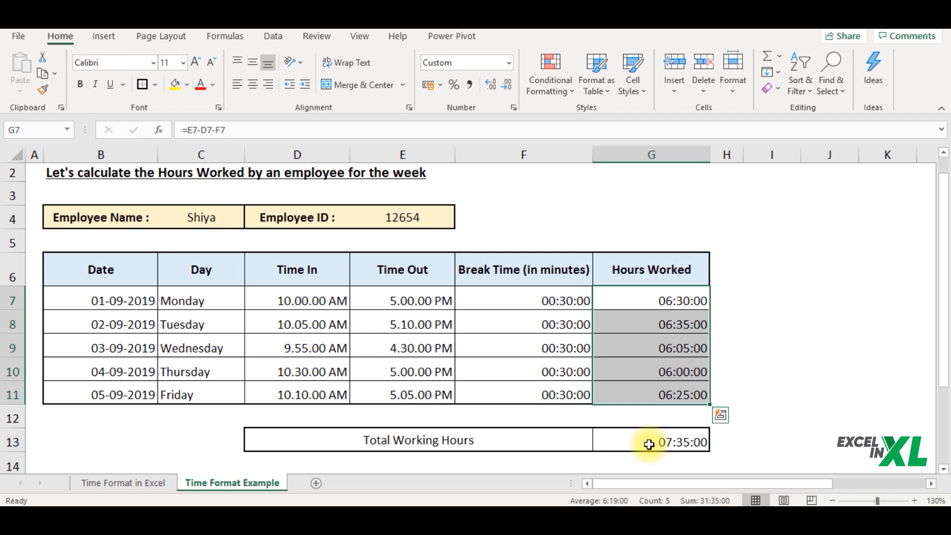
Step: Apply the custom [hh]:mm:ss format so Total Working Hours shows 31:35:00
click(652, 440)
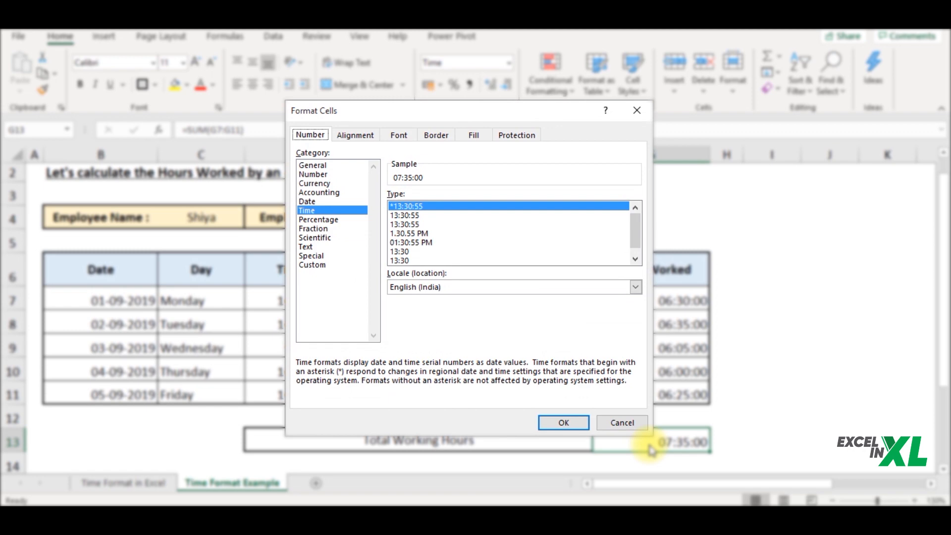
mouse_move(361, 271)
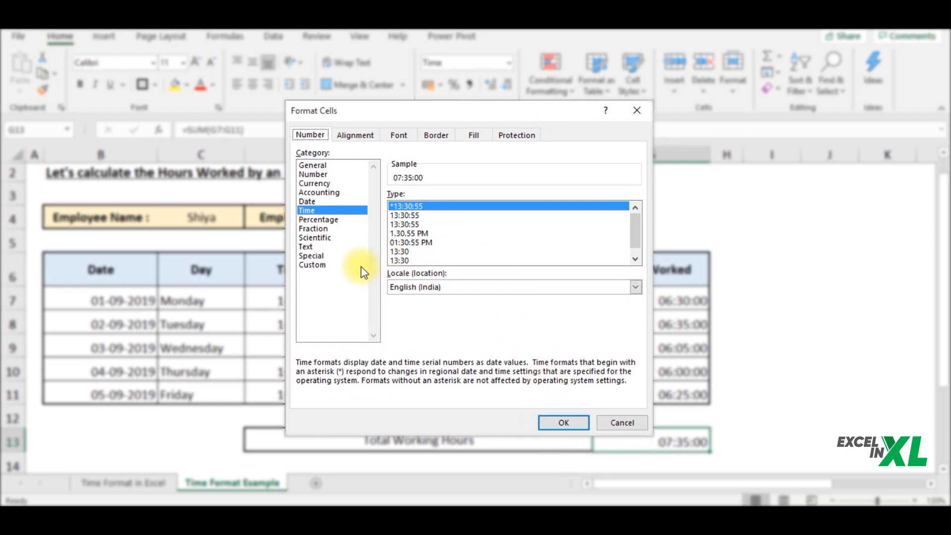
click(313, 265)
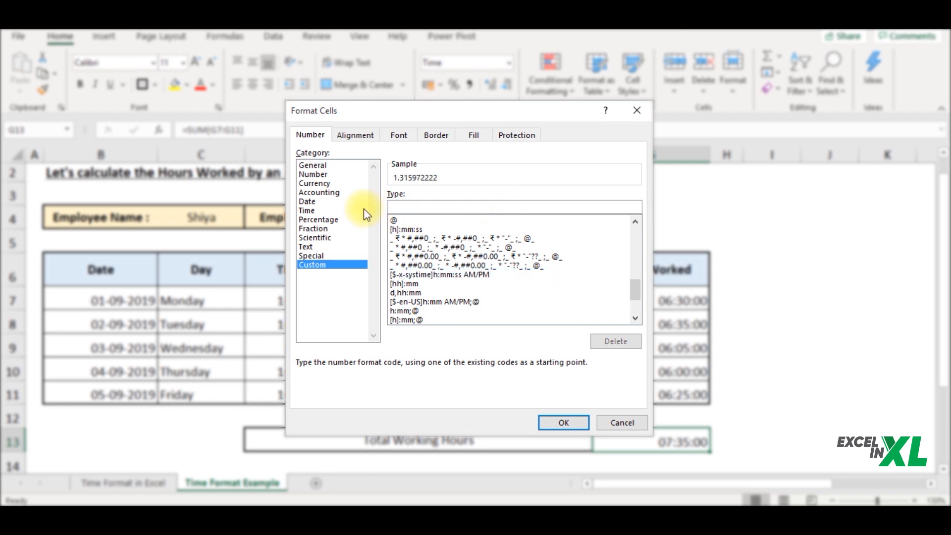
text(hh:)
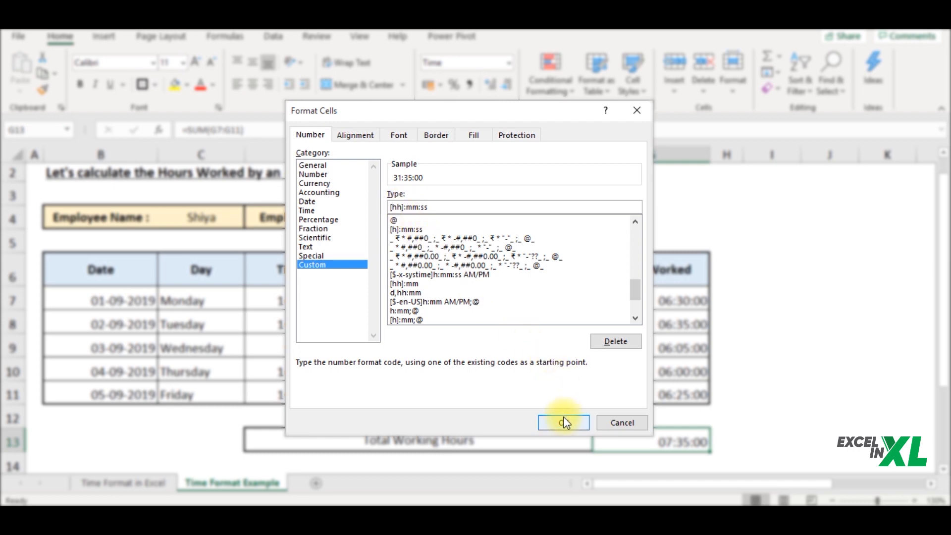
click(562, 422)
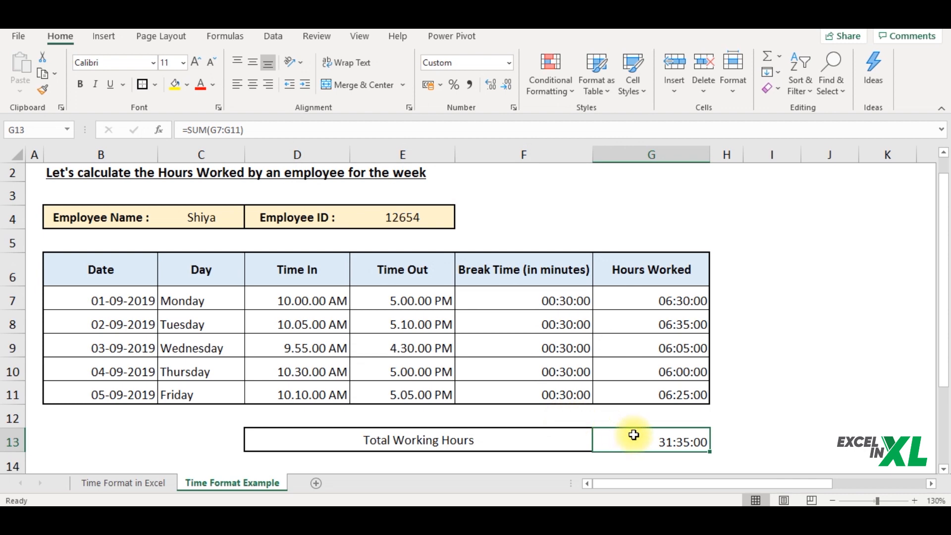